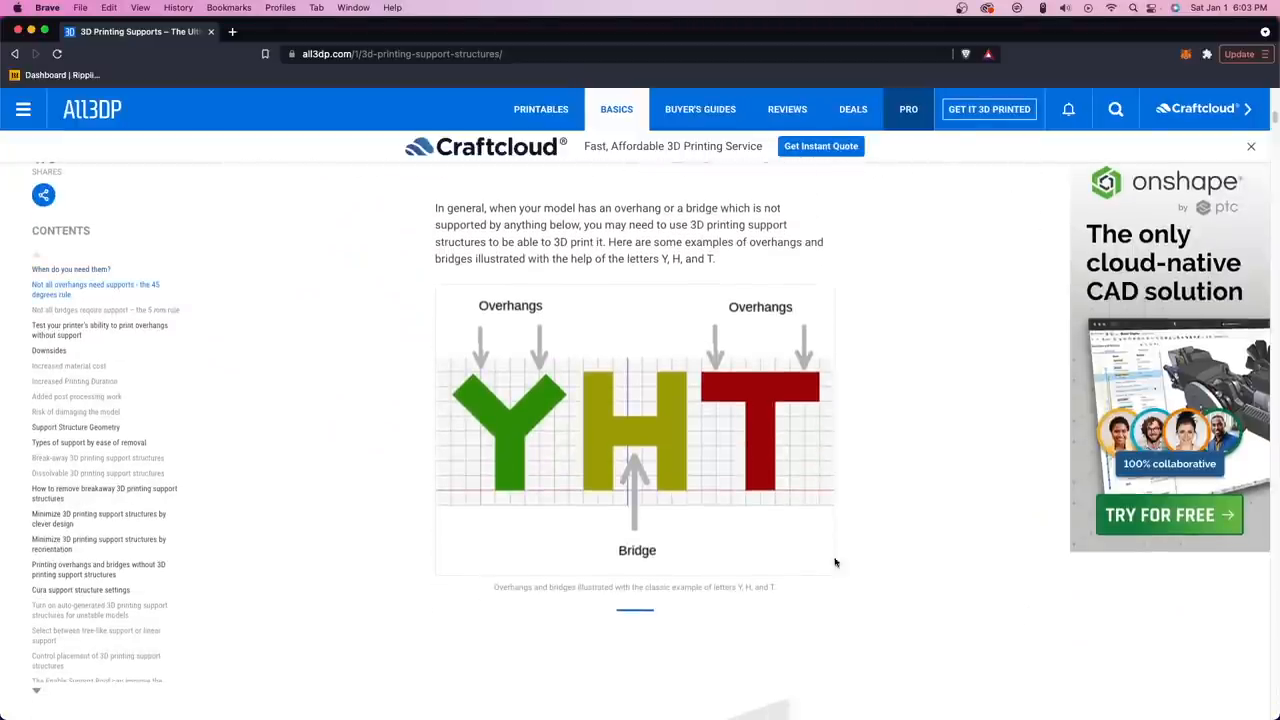
mouse_move(728, 490)
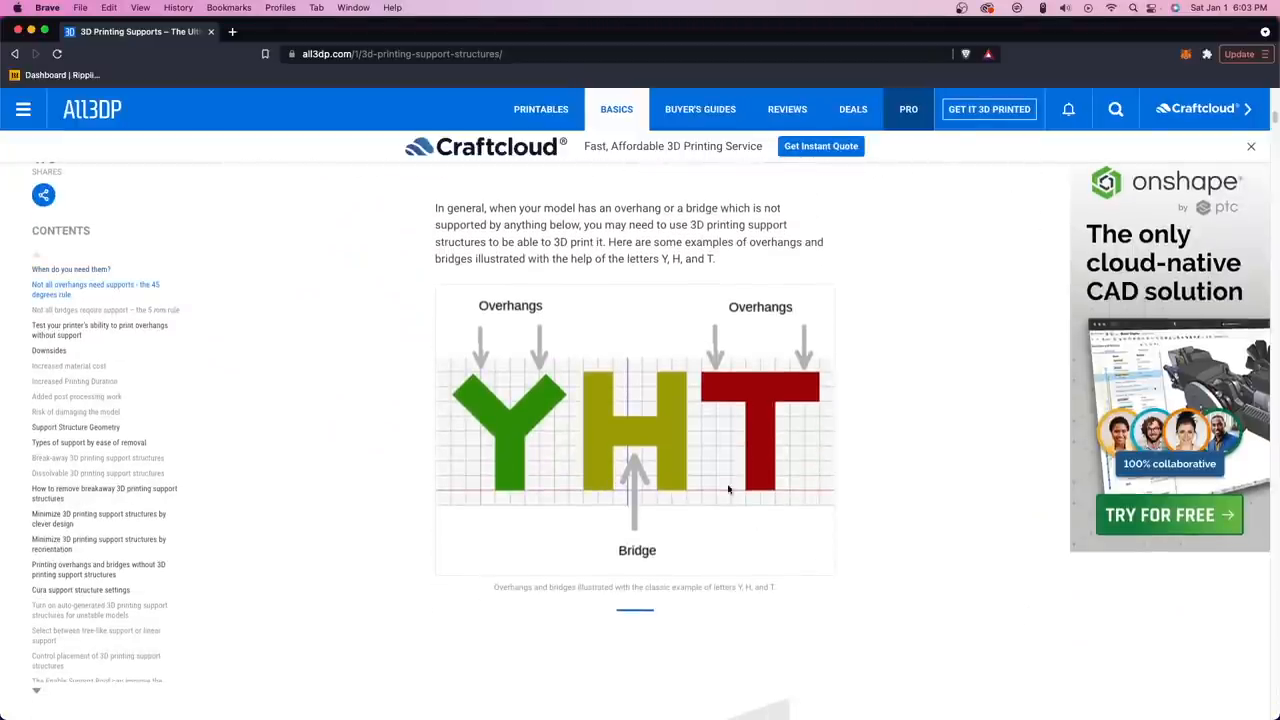
Step: Browse the sidebar settings and switch the interface from Simple through Advanced to Expert mode
scroll(down, 3)
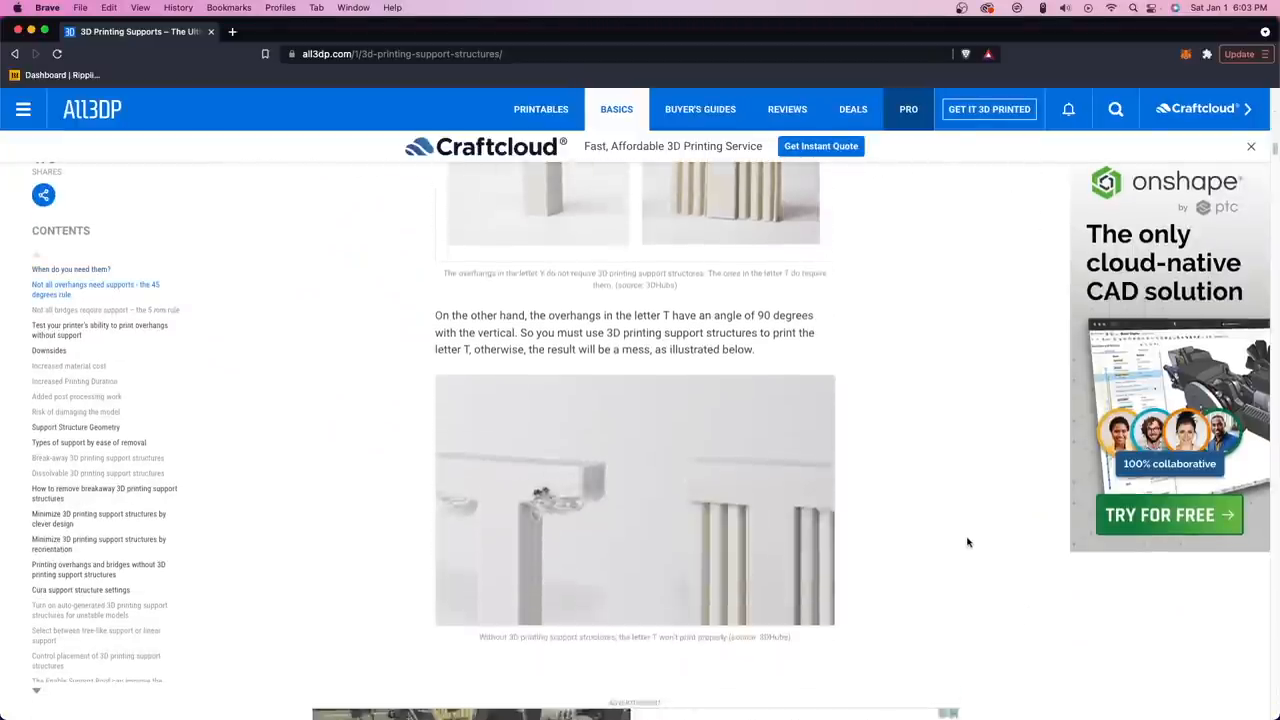
scroll(down, 3)
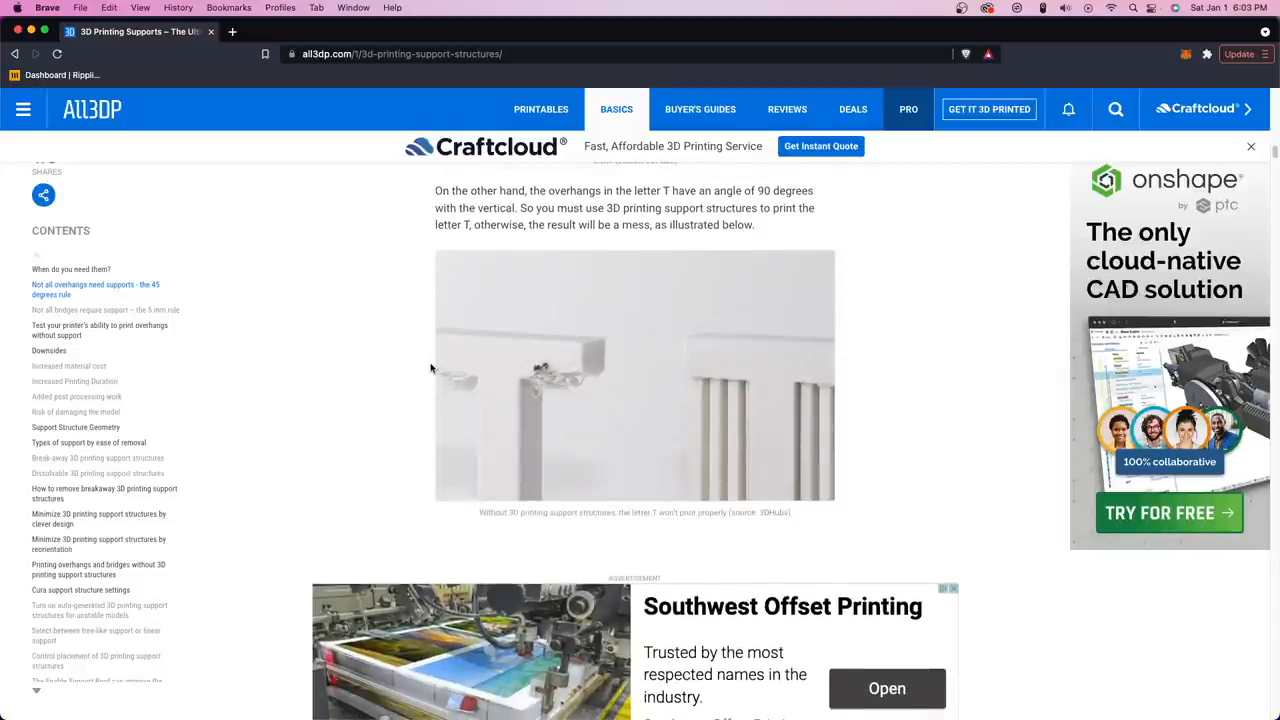
mouse_move(852, 486)
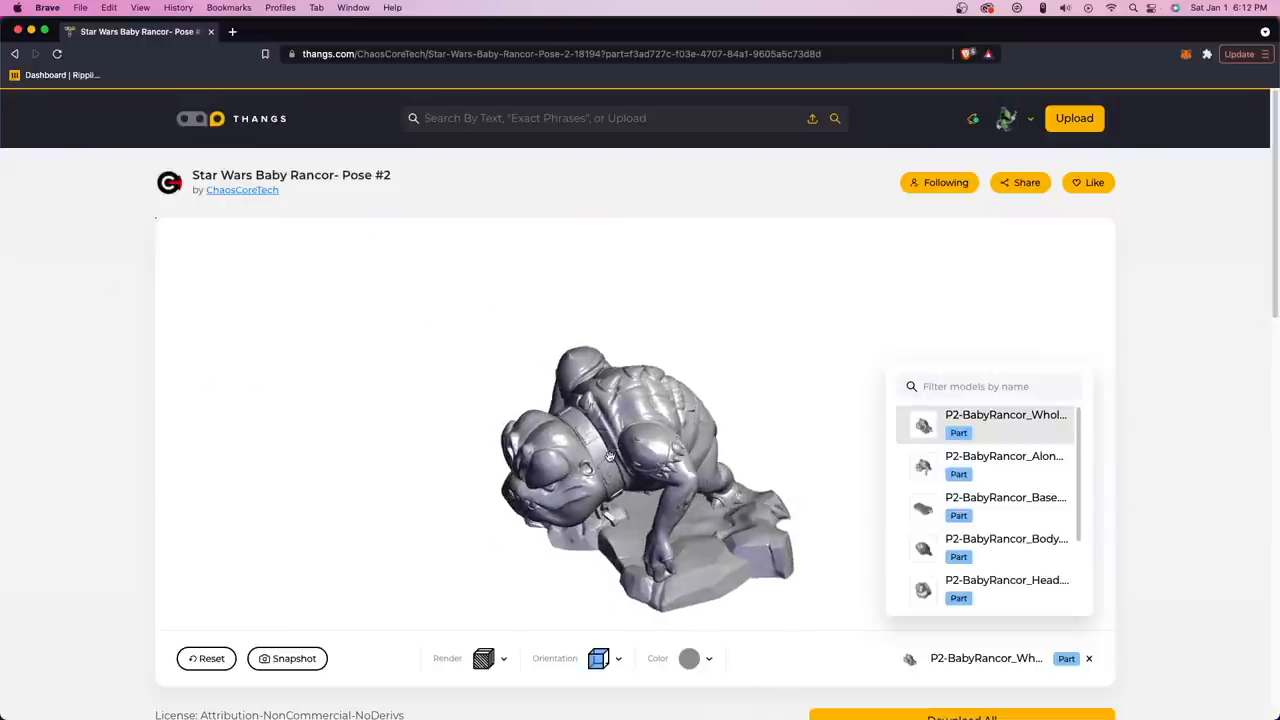
drag(600, 460, 720, 400)
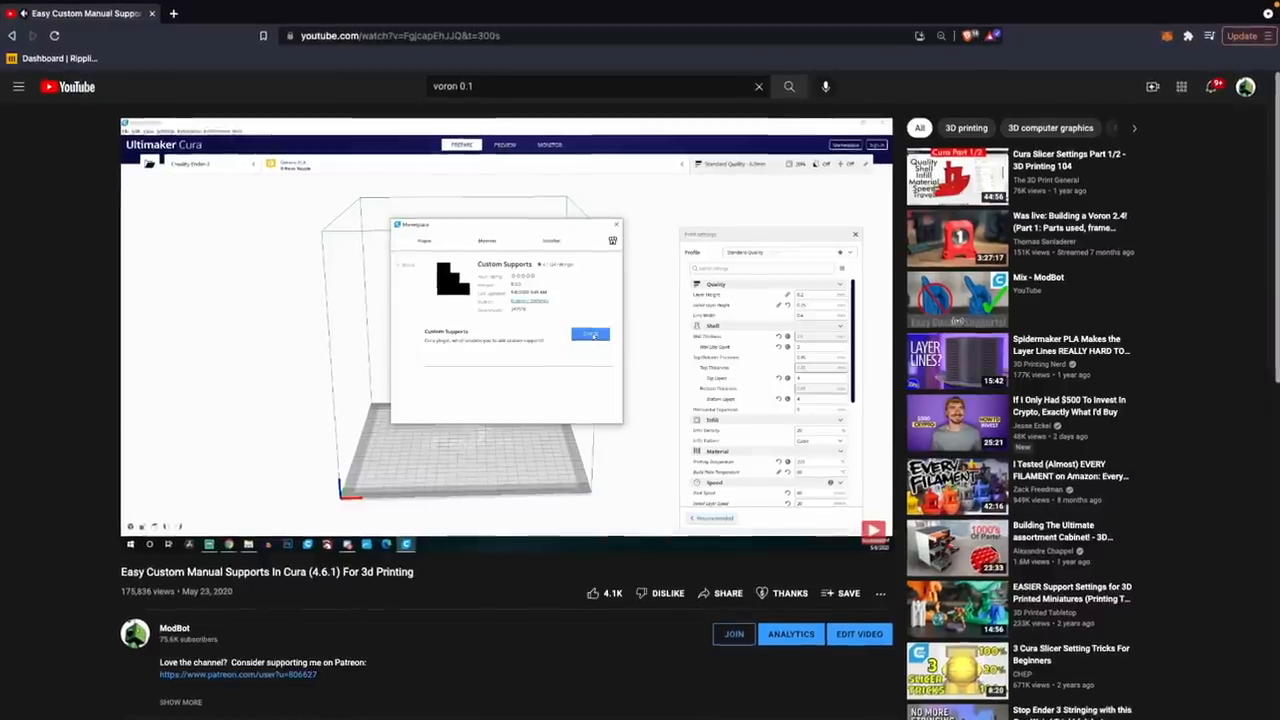
click(590, 332)
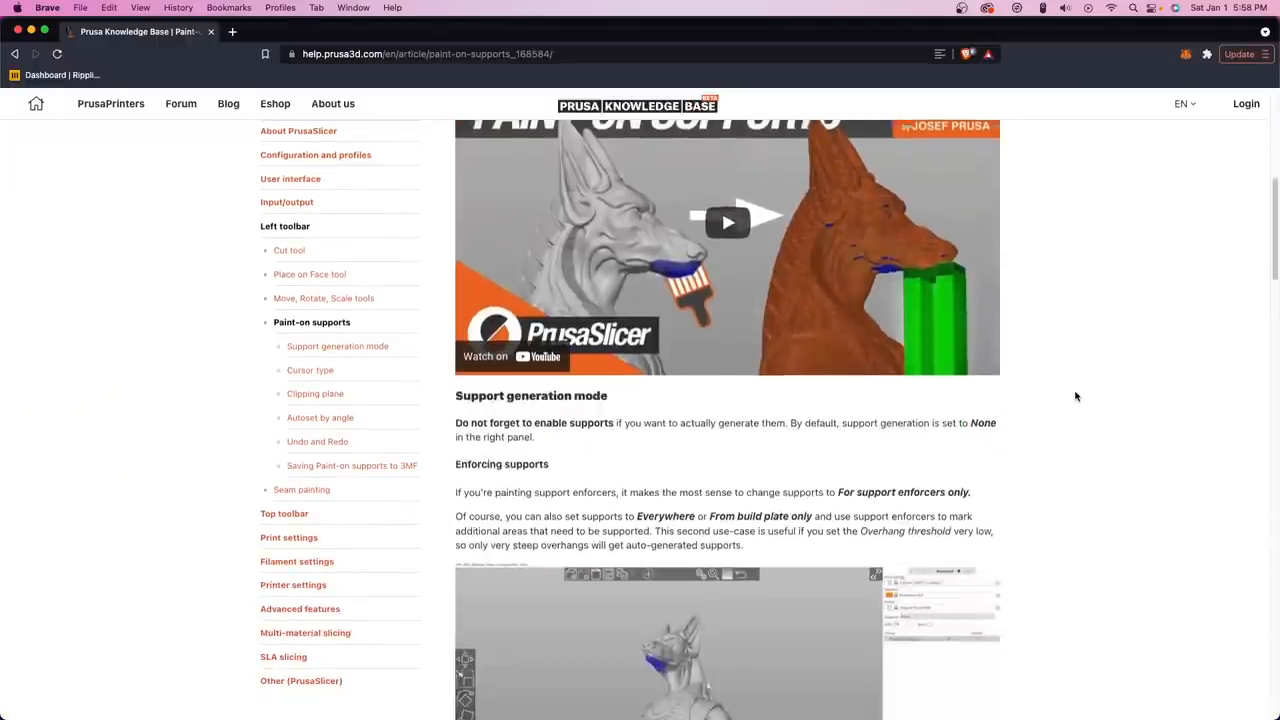
scroll(down, 3)
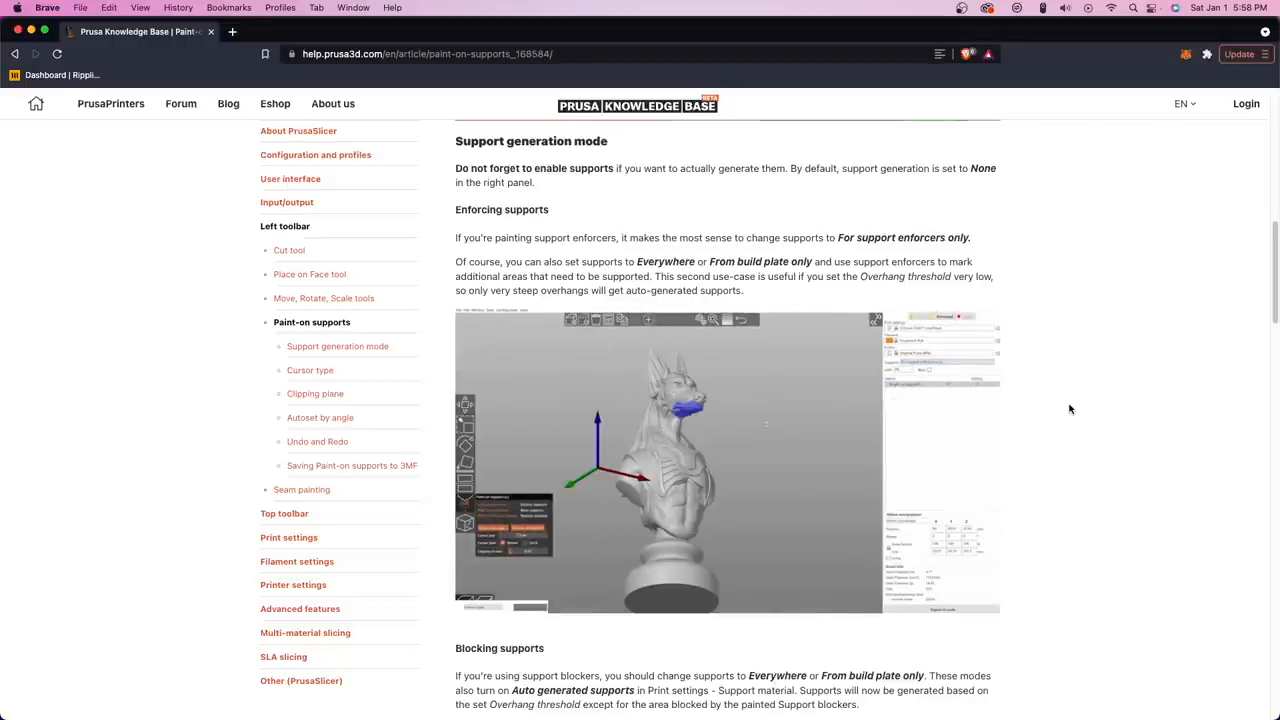
scroll(down, 3)
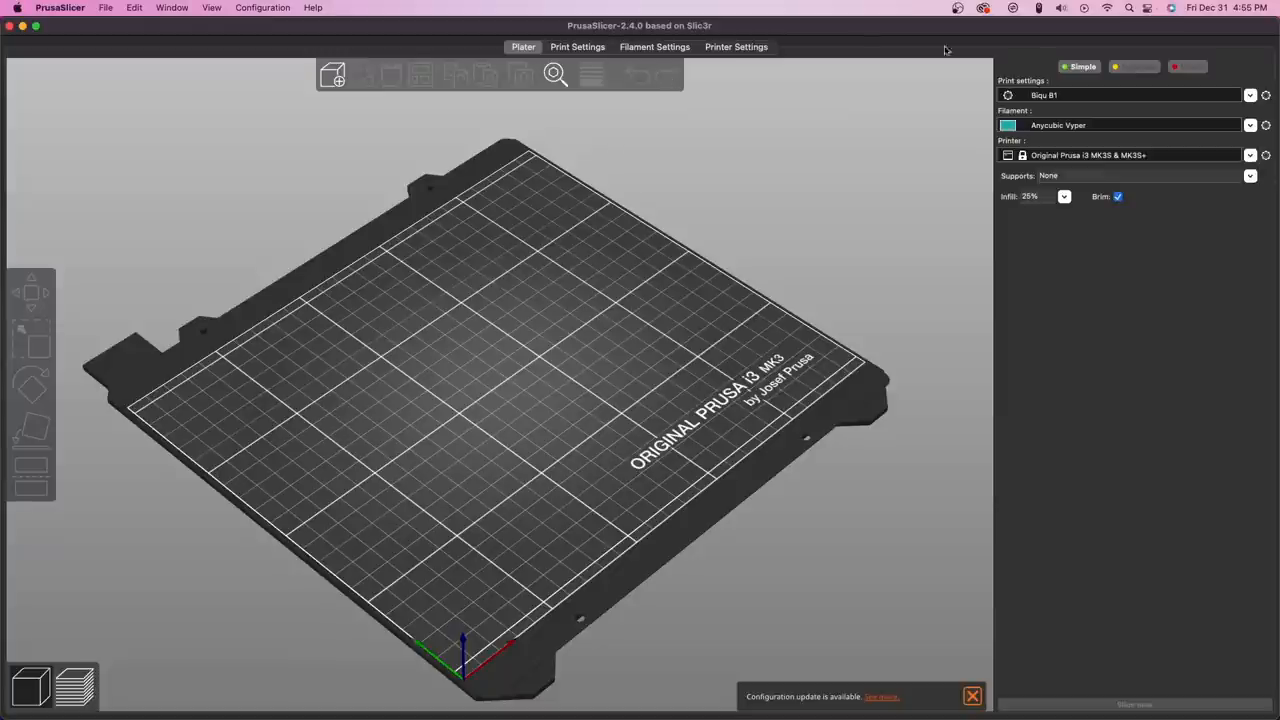
mouse_move(1100, 66)
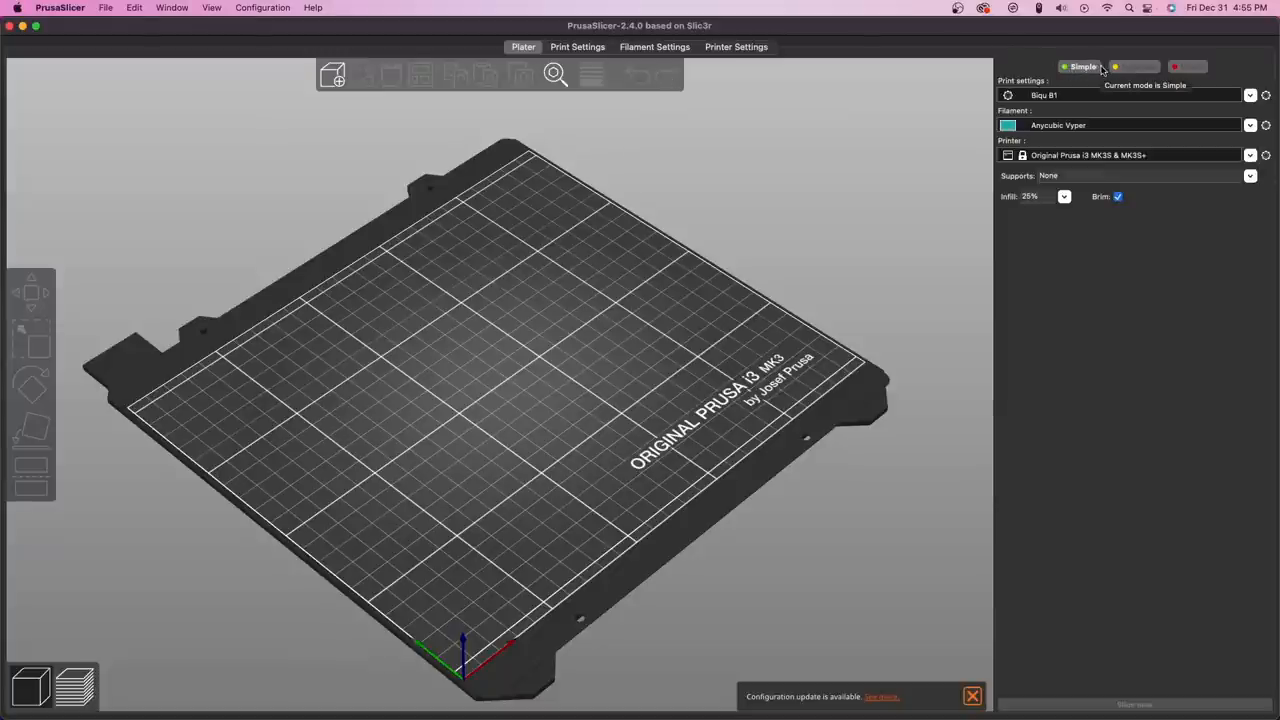
click(1188, 66)
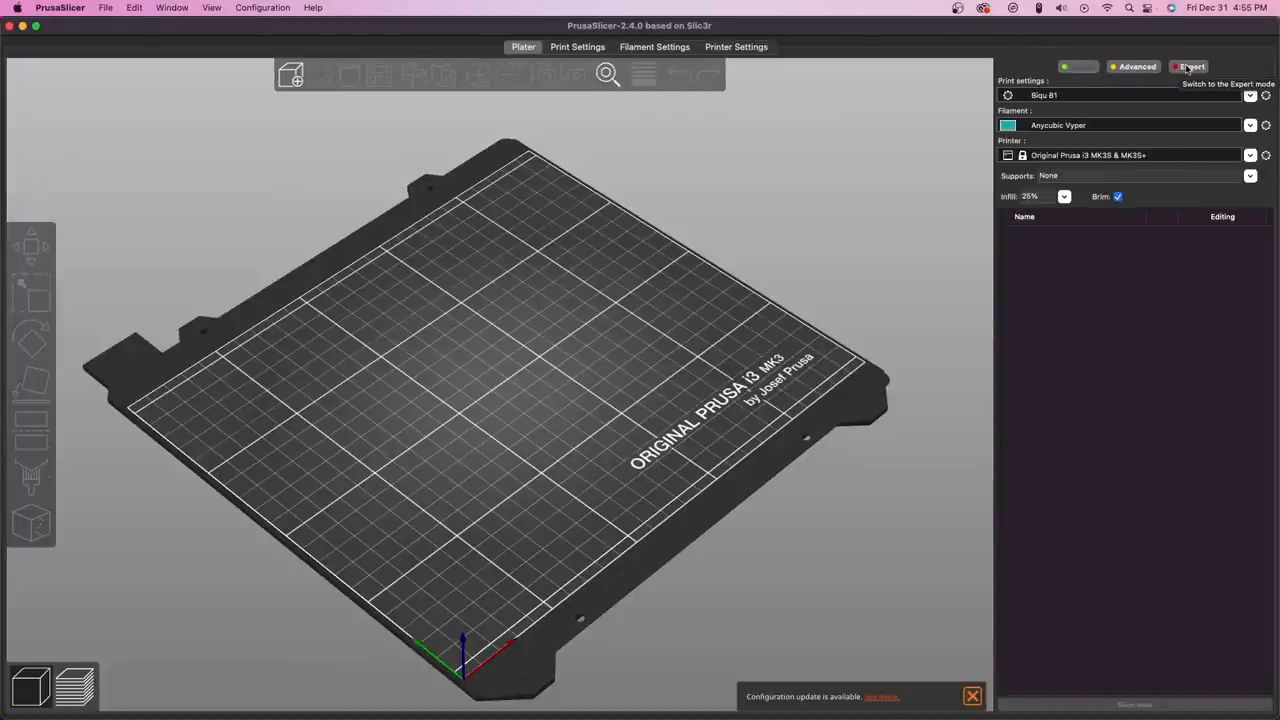
click(1188, 66)
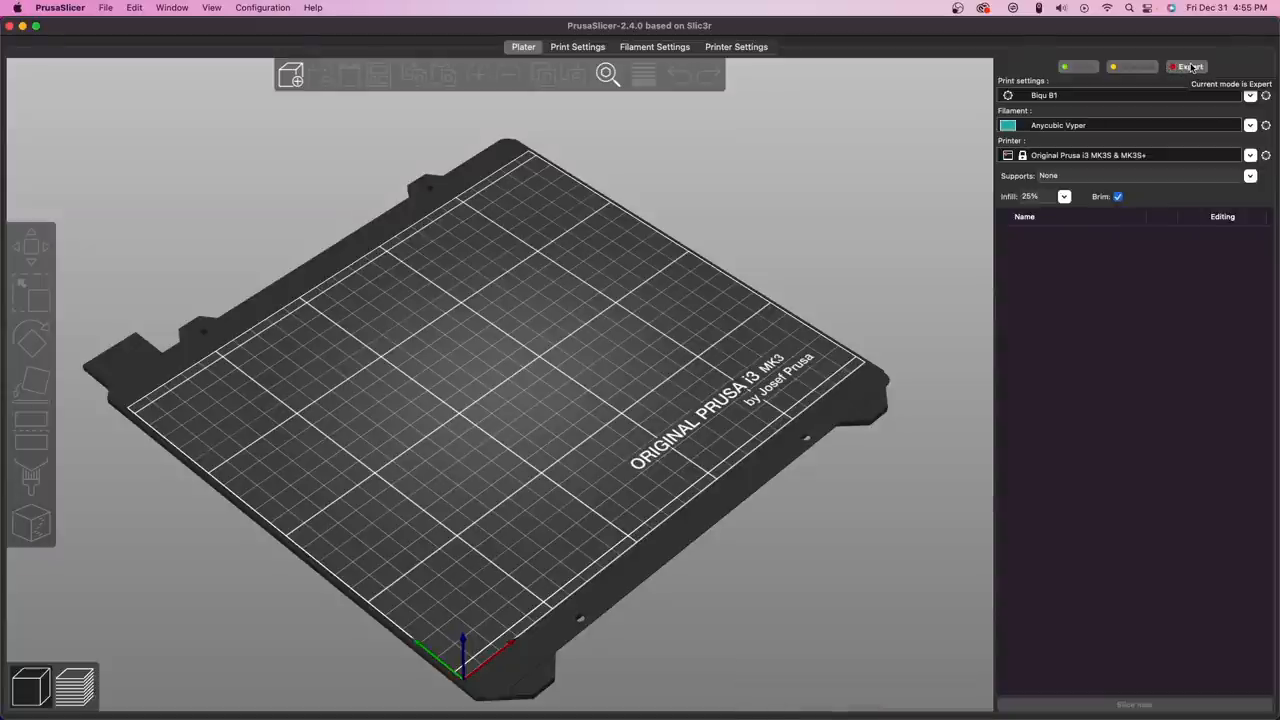
Step: Set the Support material Style to Snug in Print Settings and return to the Plater
click(576, 48)
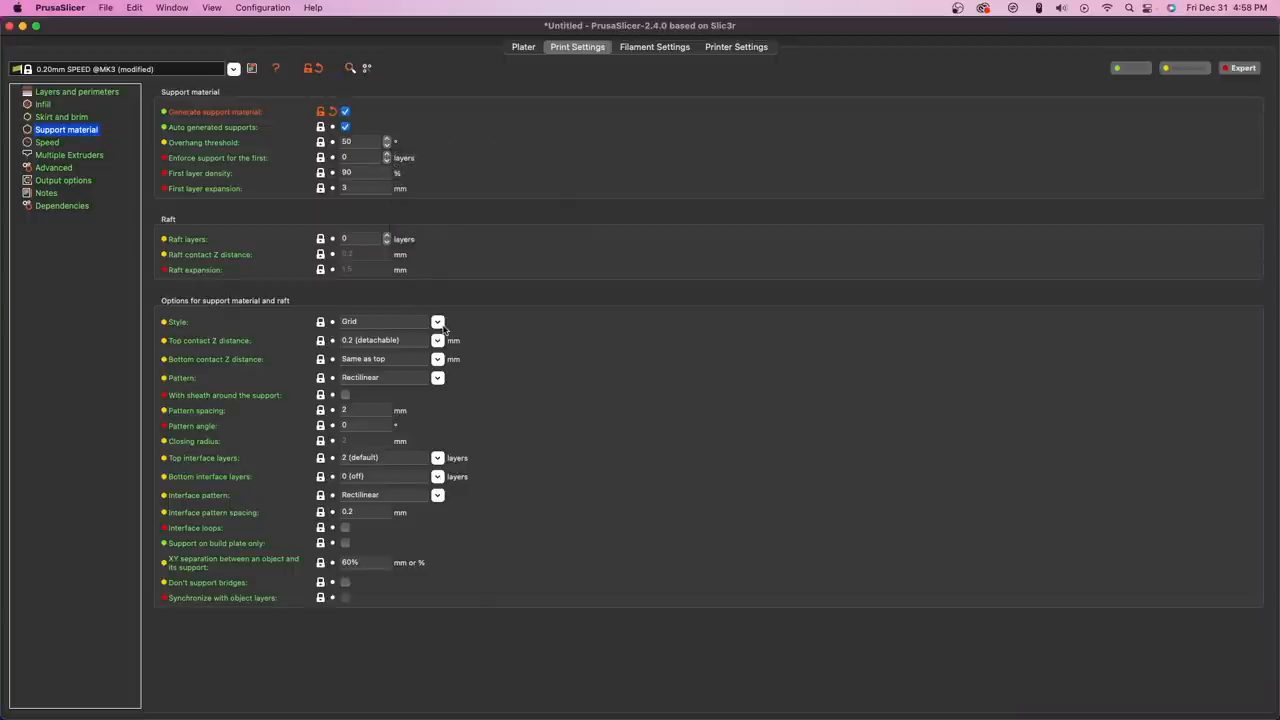
click(436, 340)
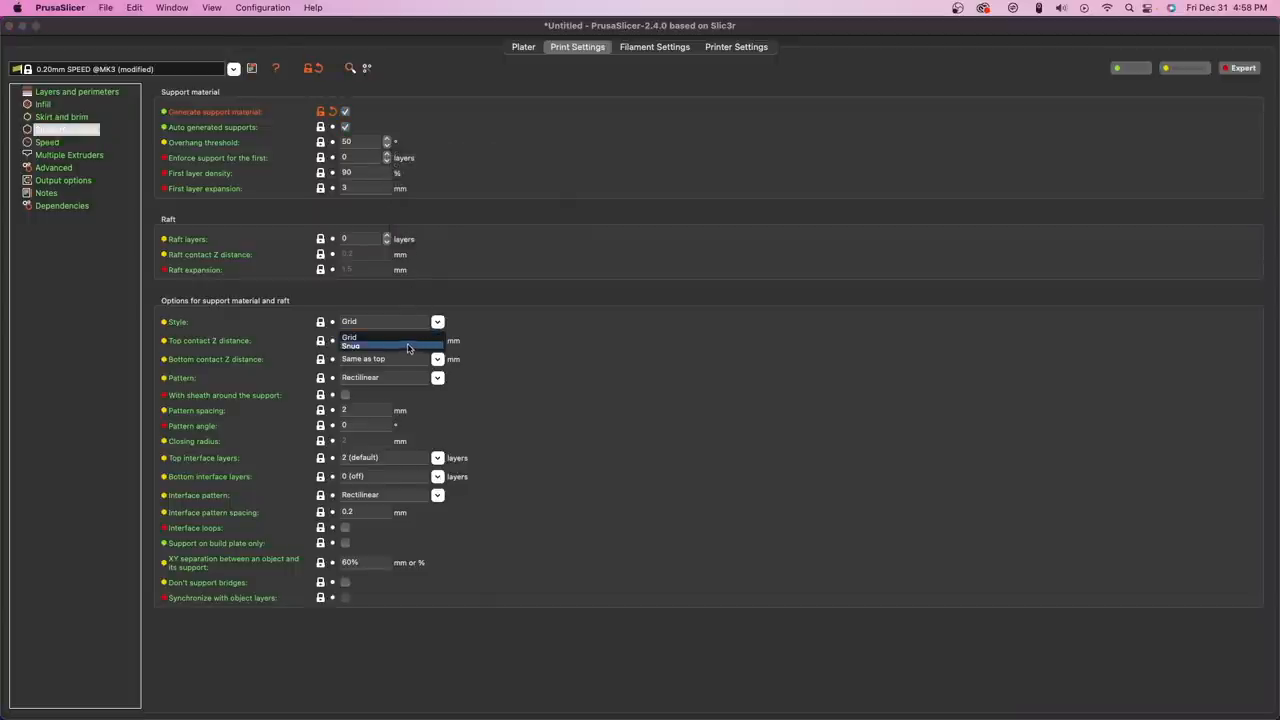
click(352, 344)
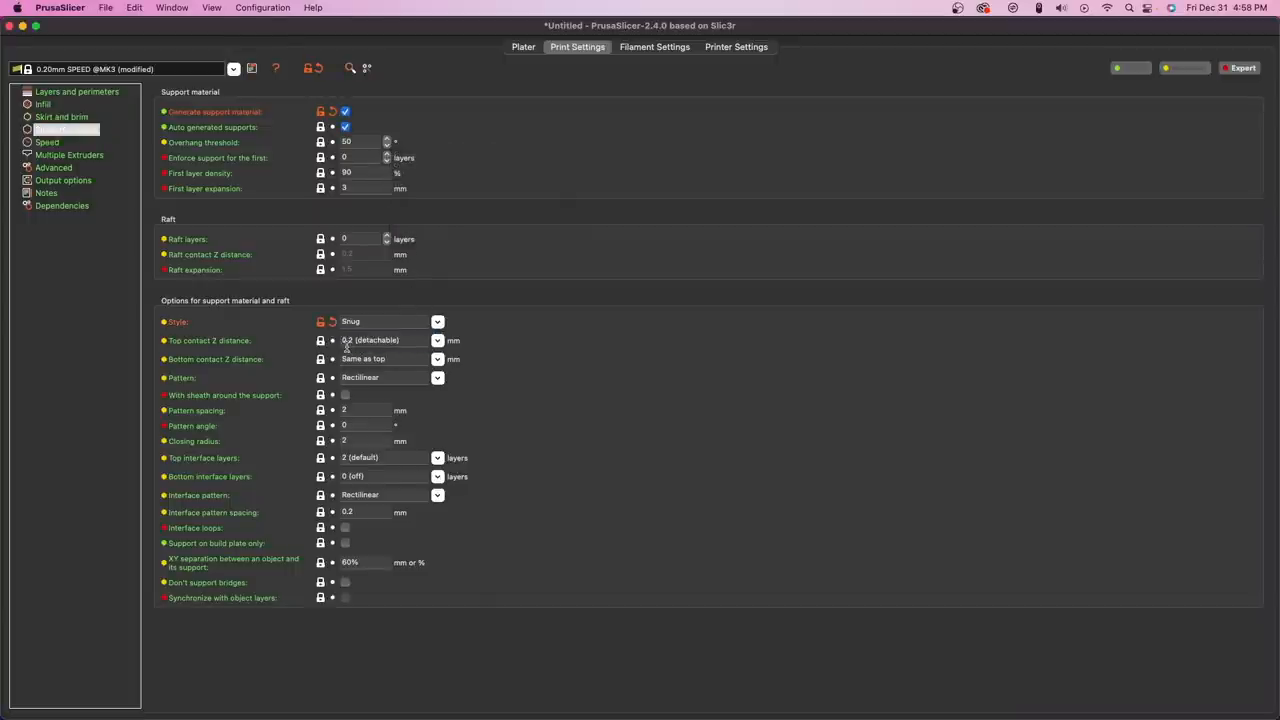
mouse_move(484, 76)
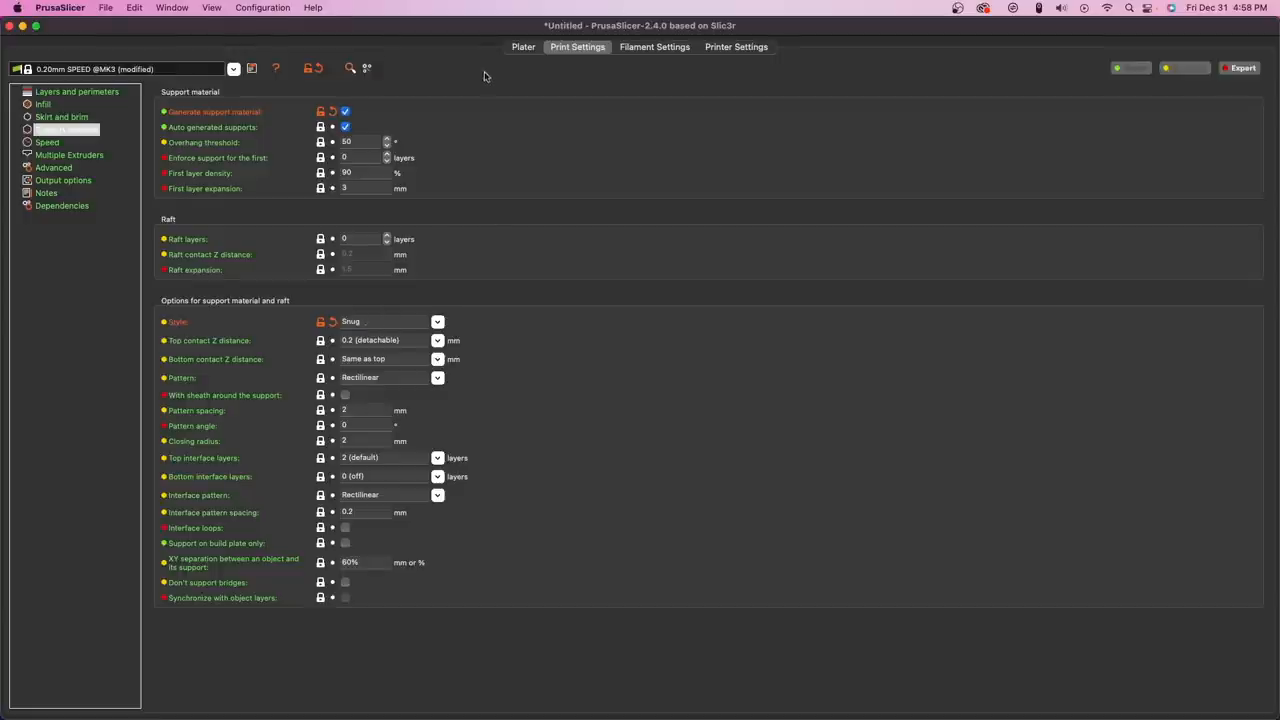
click(524, 48)
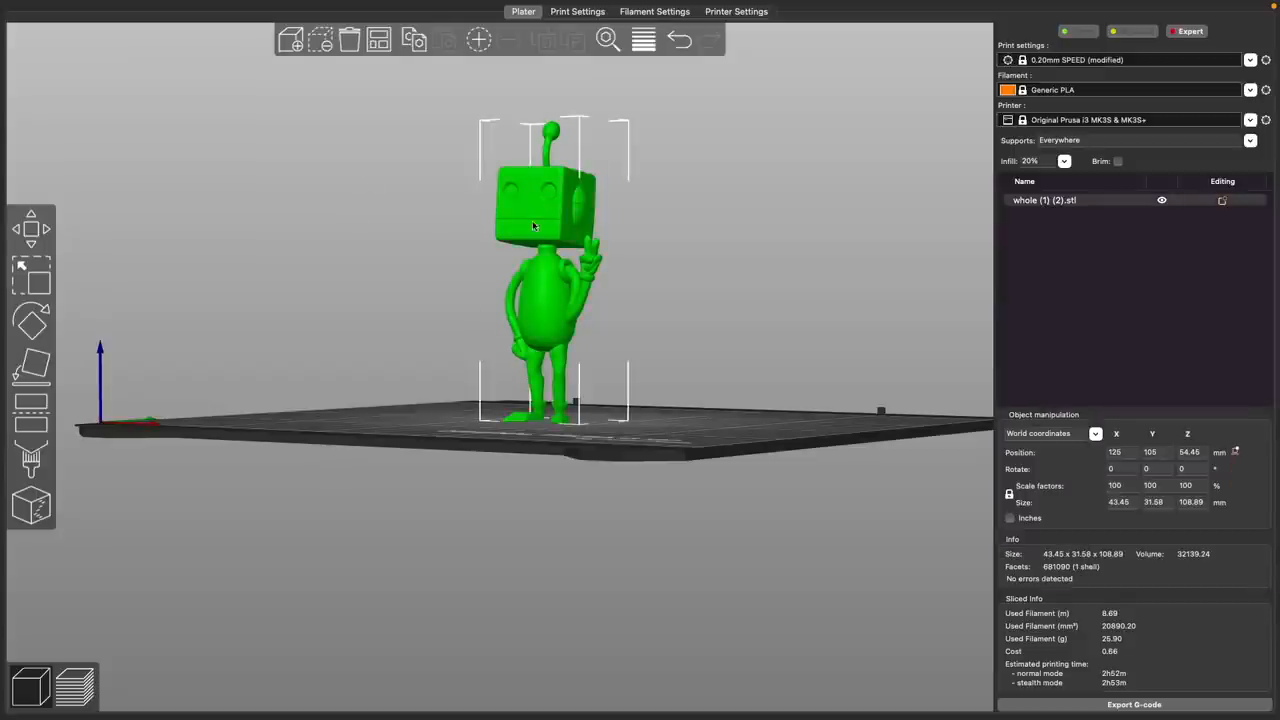
mouse_move(32, 456)
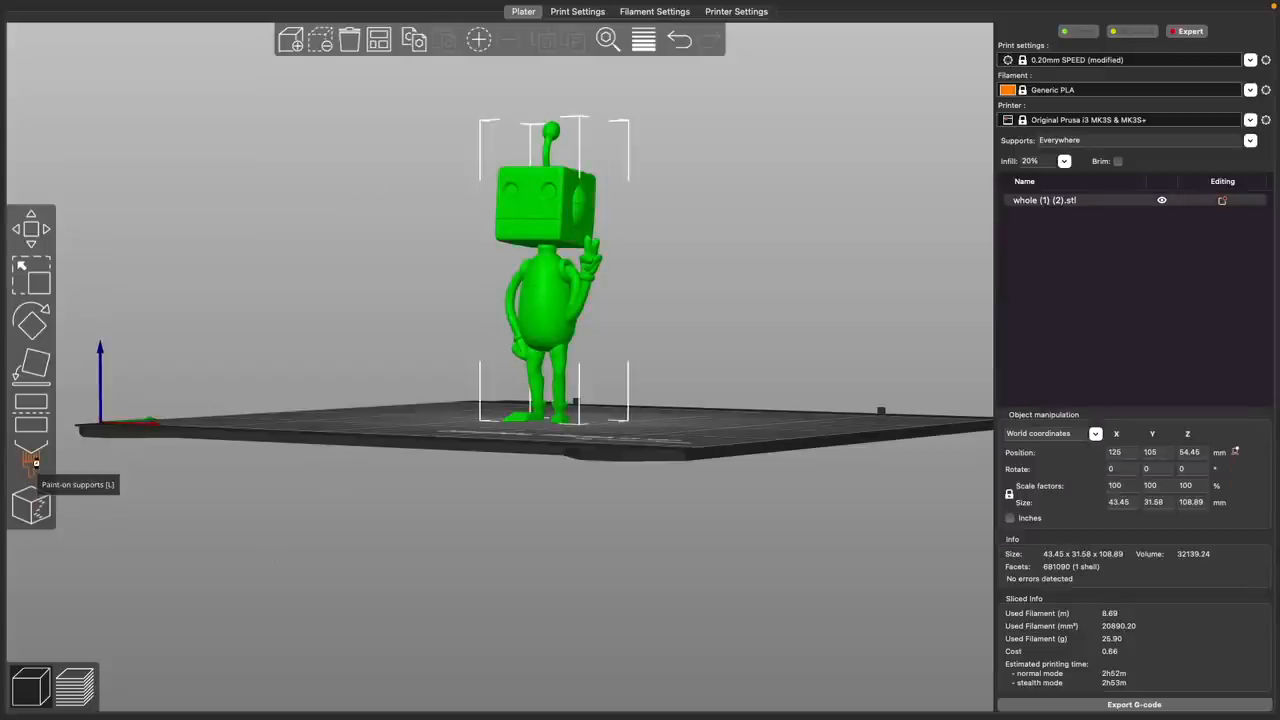
Step: Activate the Paint-on supports tool on the selected robot figure
click(32, 458)
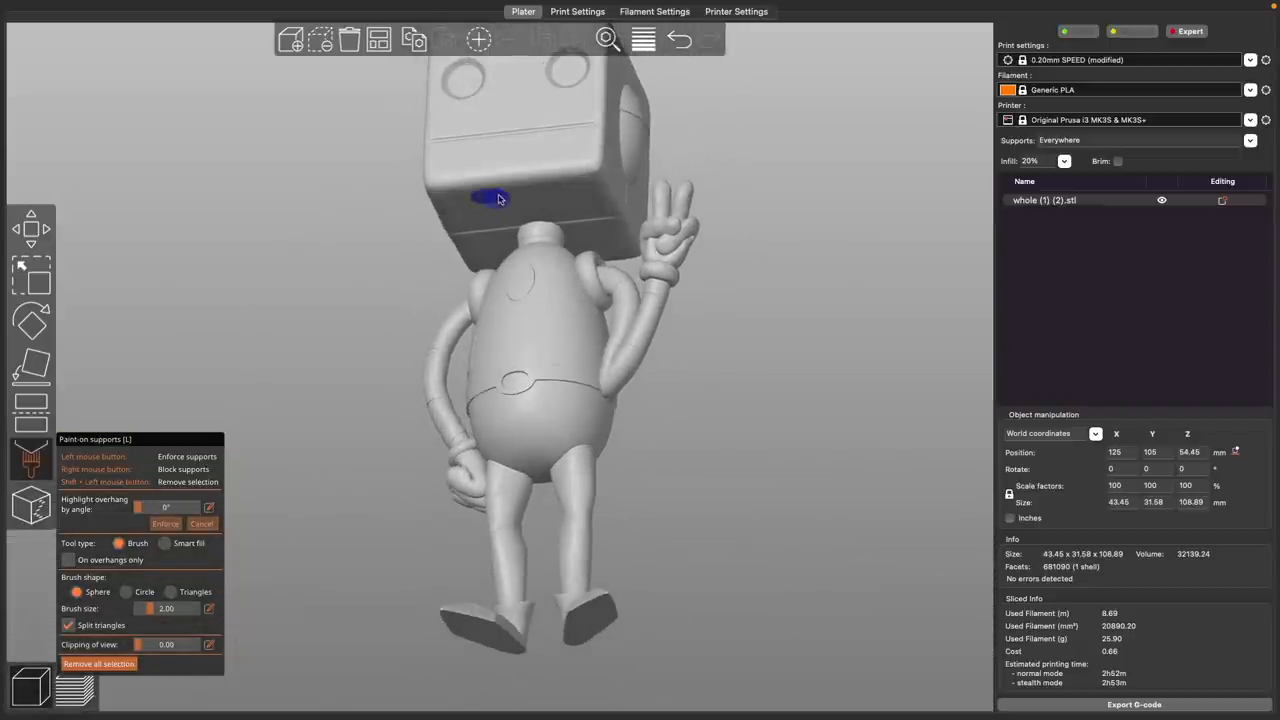
Step: Paint an enforcer along the underside of the robot's head and set Supports to 'For support enforcers only'
drag(480, 198, 450, 204)
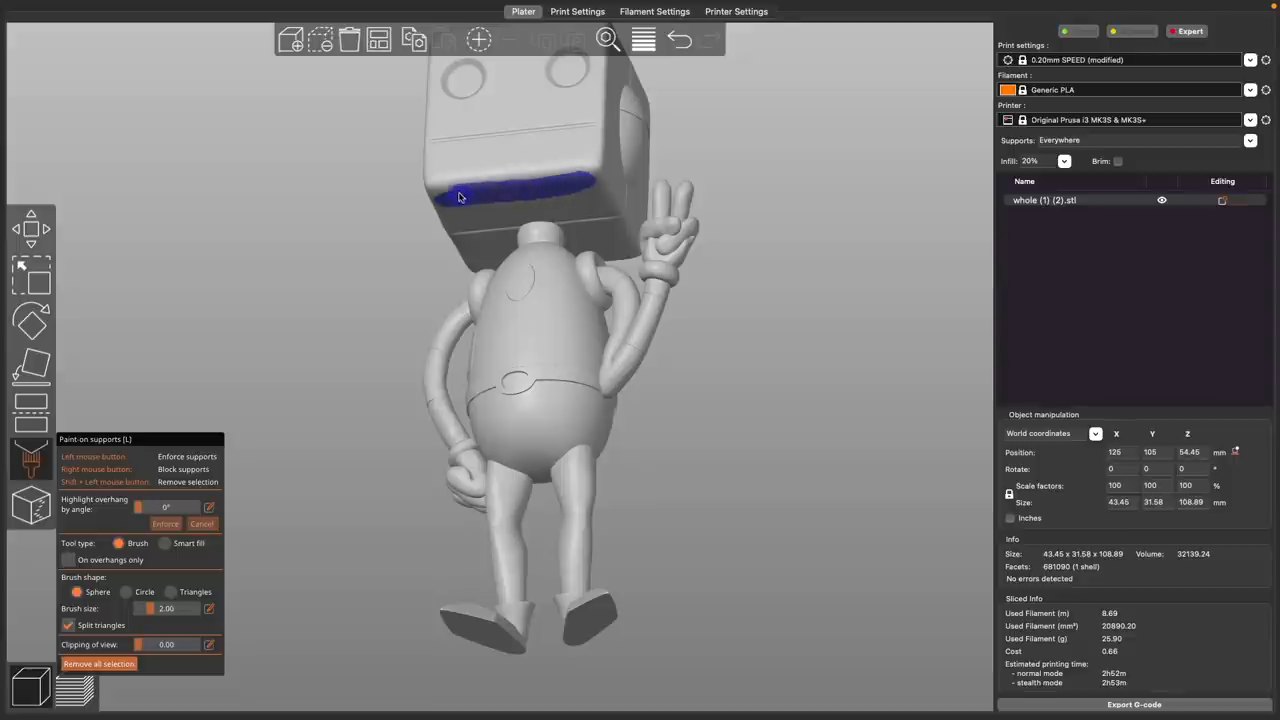
drag(458, 198, 580, 176)
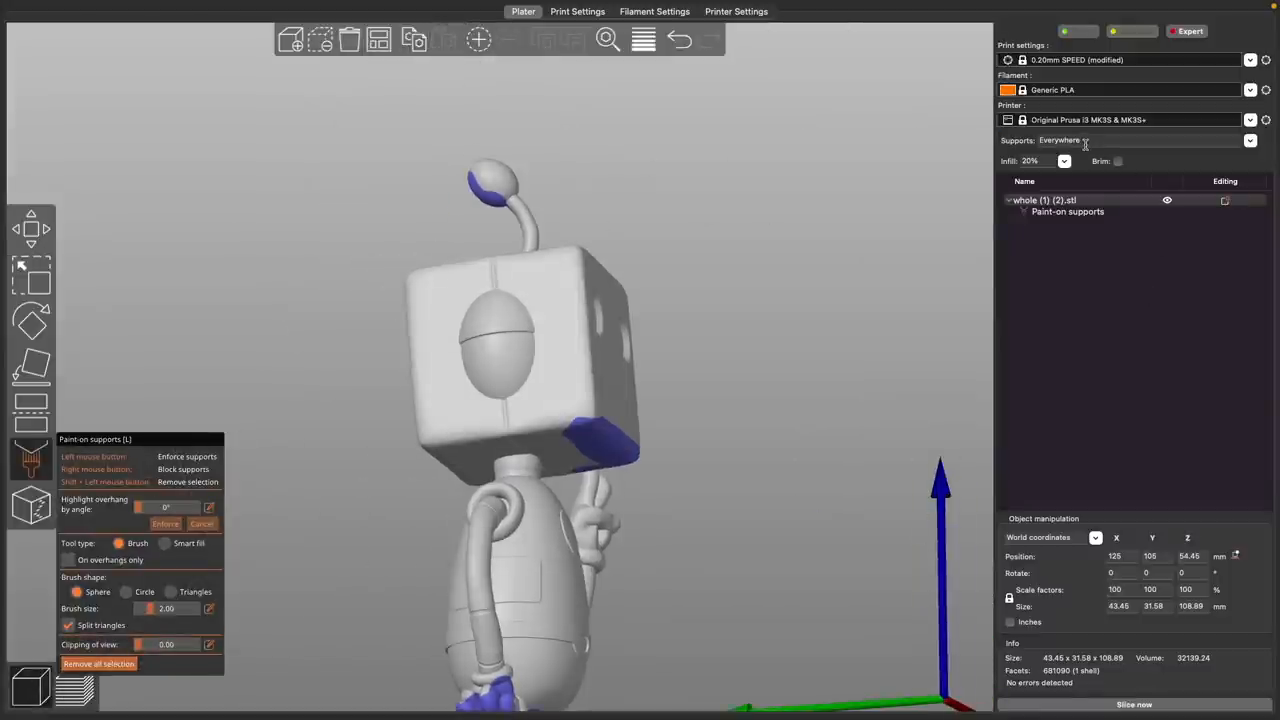
click(1250, 140)
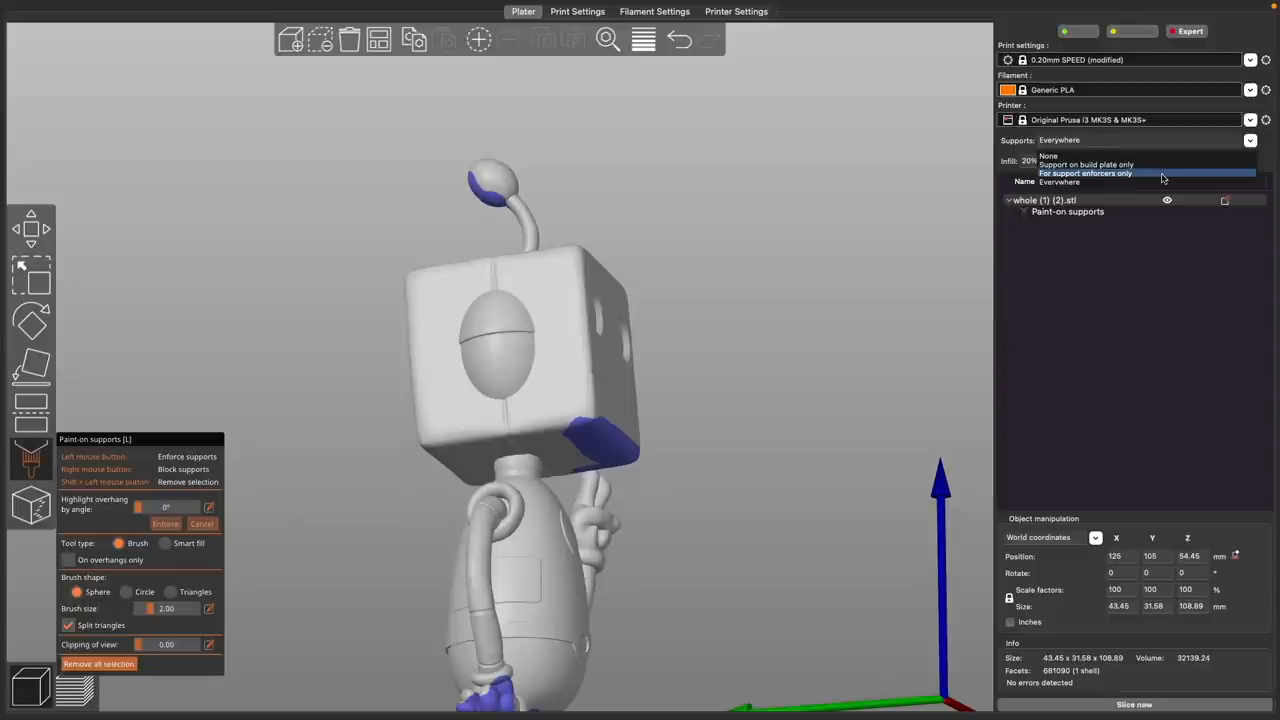
click(1084, 172)
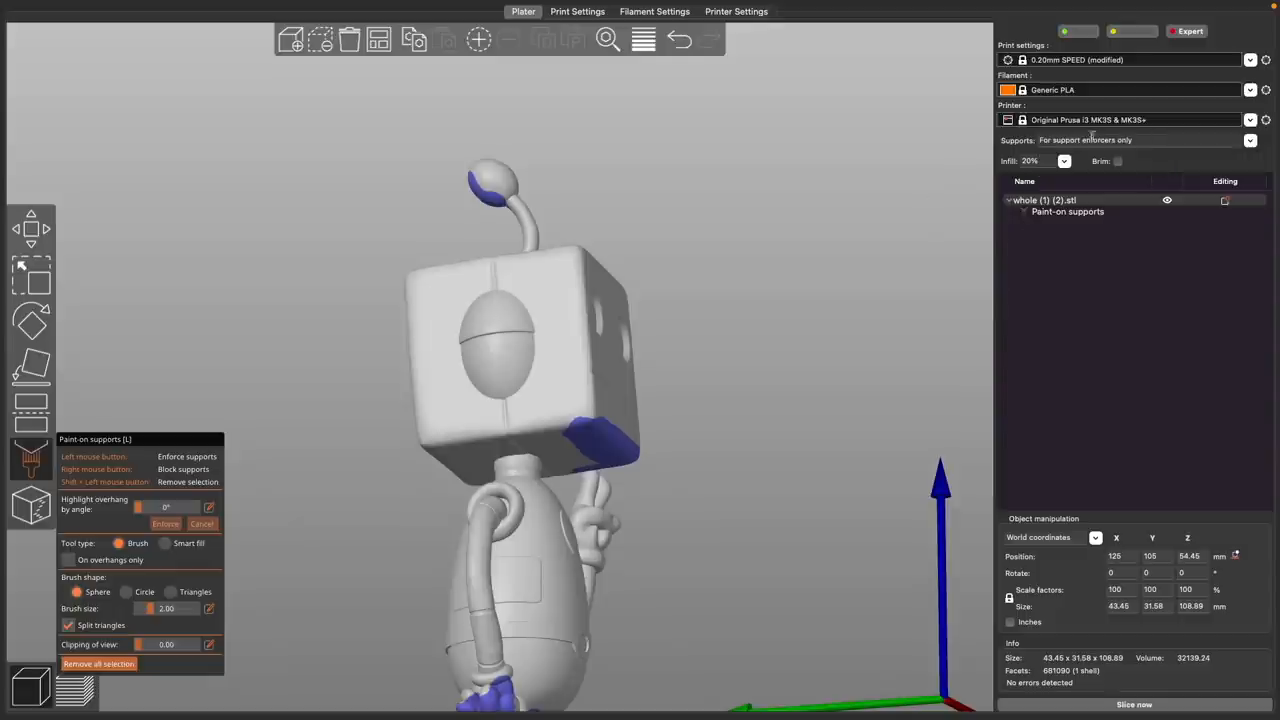
click(1134, 704)
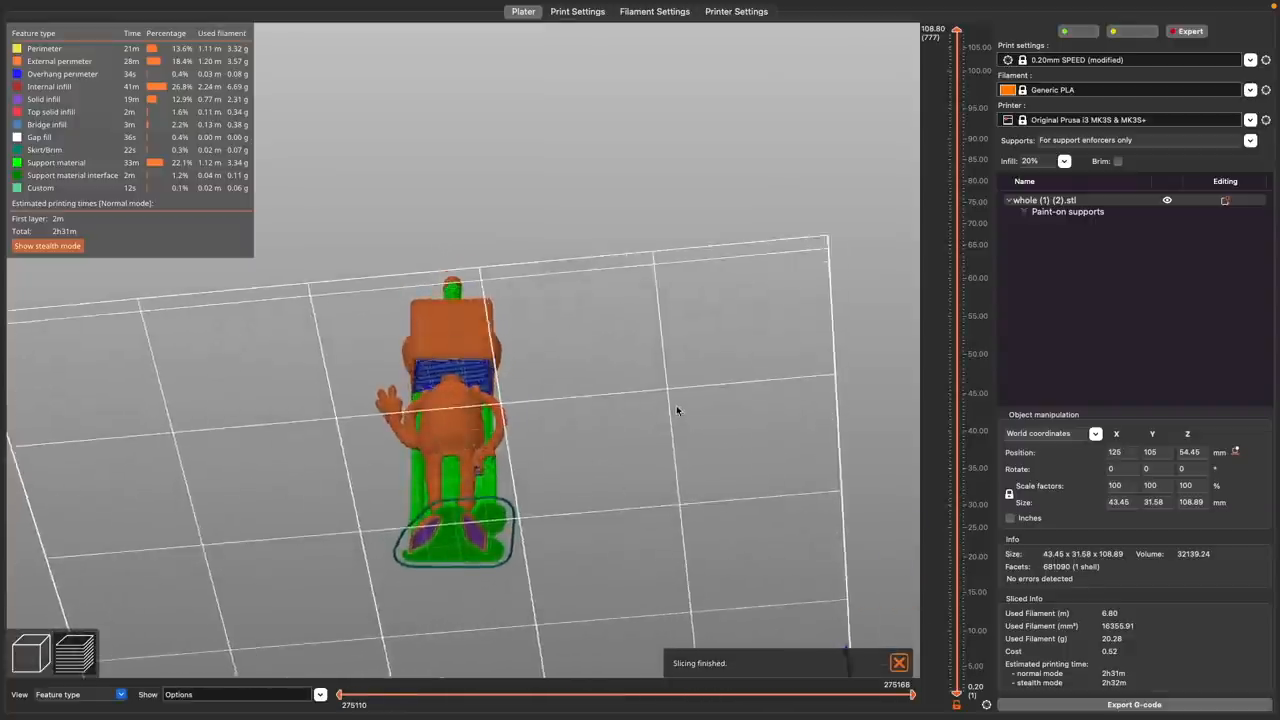
Step: Slice the robot and view the layer preview with its support material
click(1068, 212)
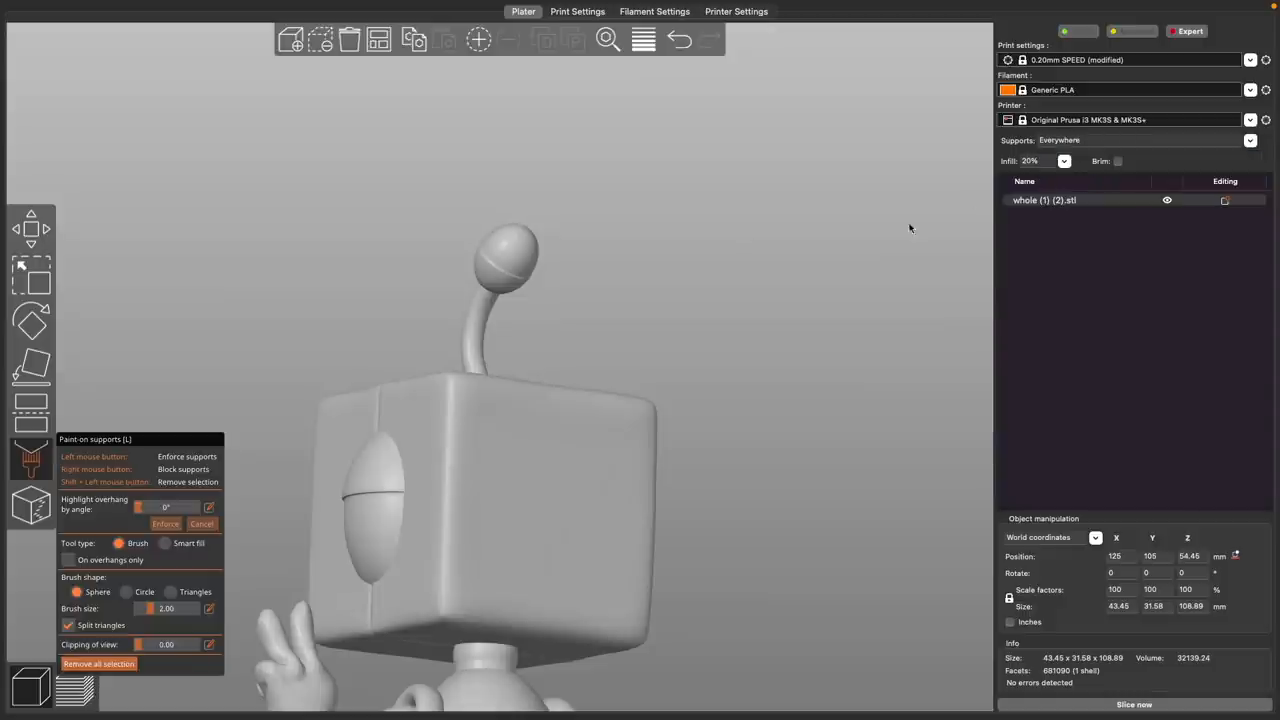
Step: Right-click over the antenna ball to cover it with a red support blocker
click(508, 278)
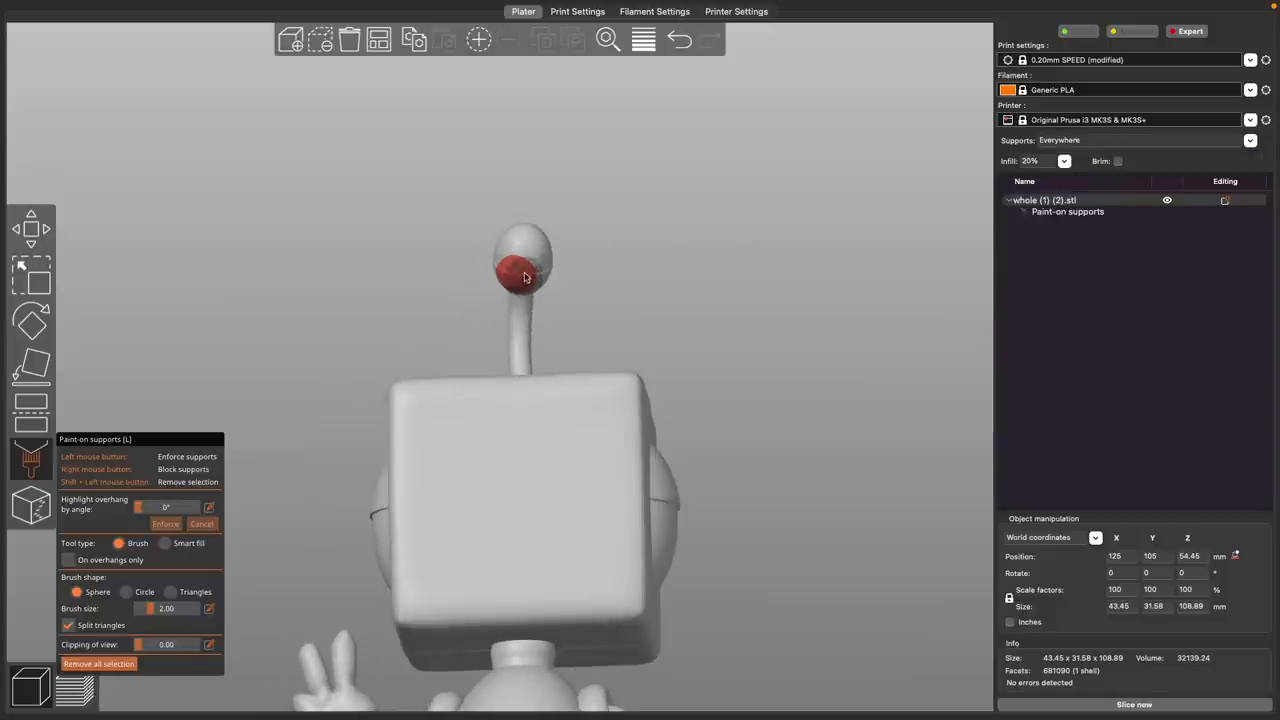
click(520, 270)
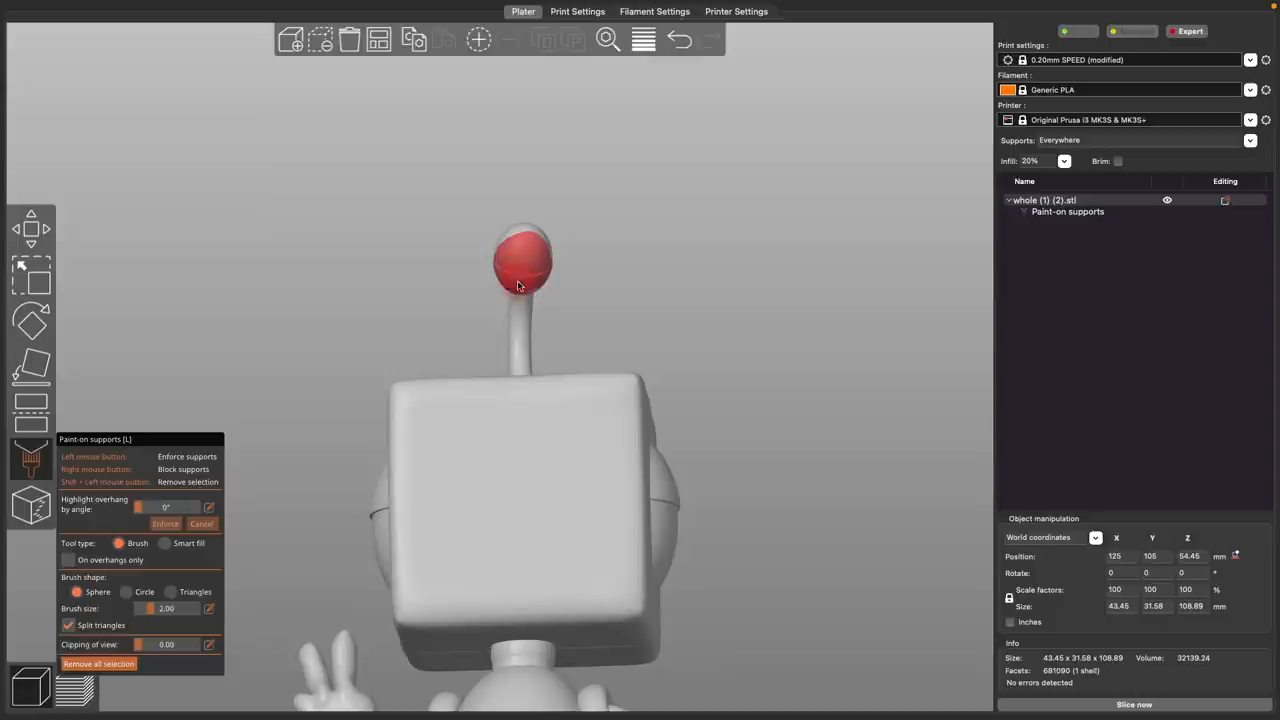
click(516, 292)
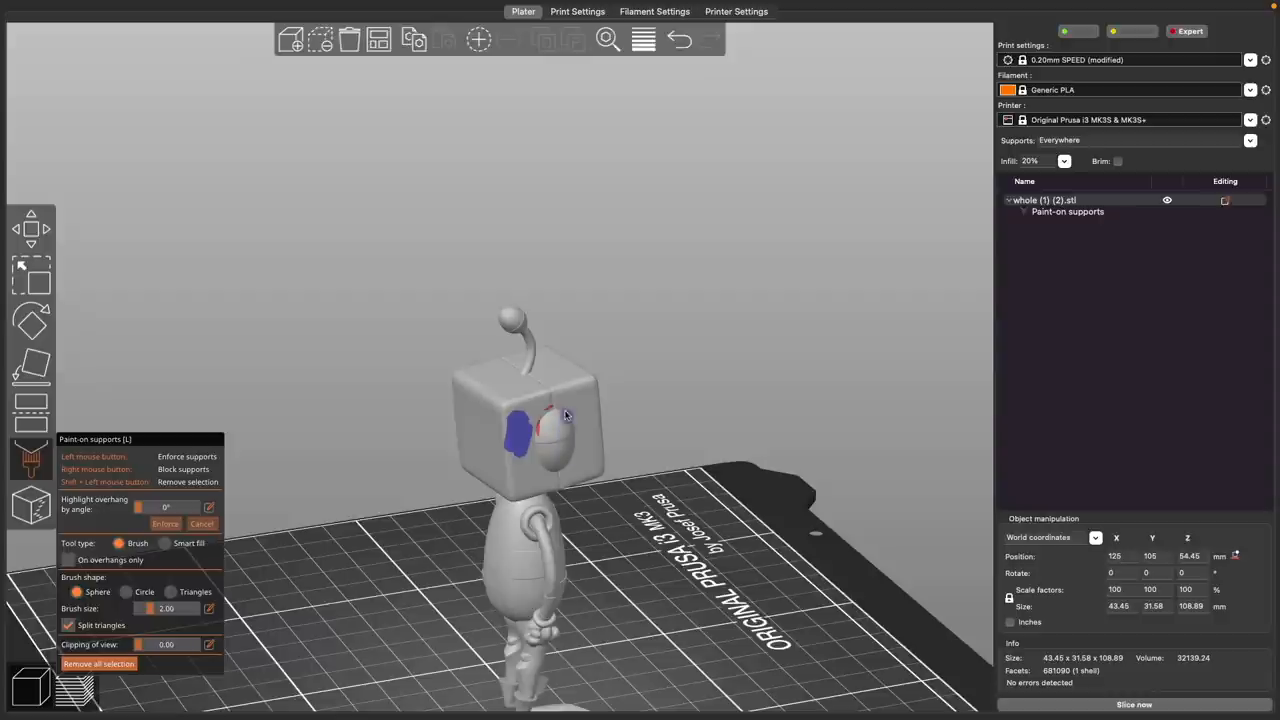
Step: Paint a blue enforcer patch on the side of the robot's head with the sphere brush
click(516, 432)
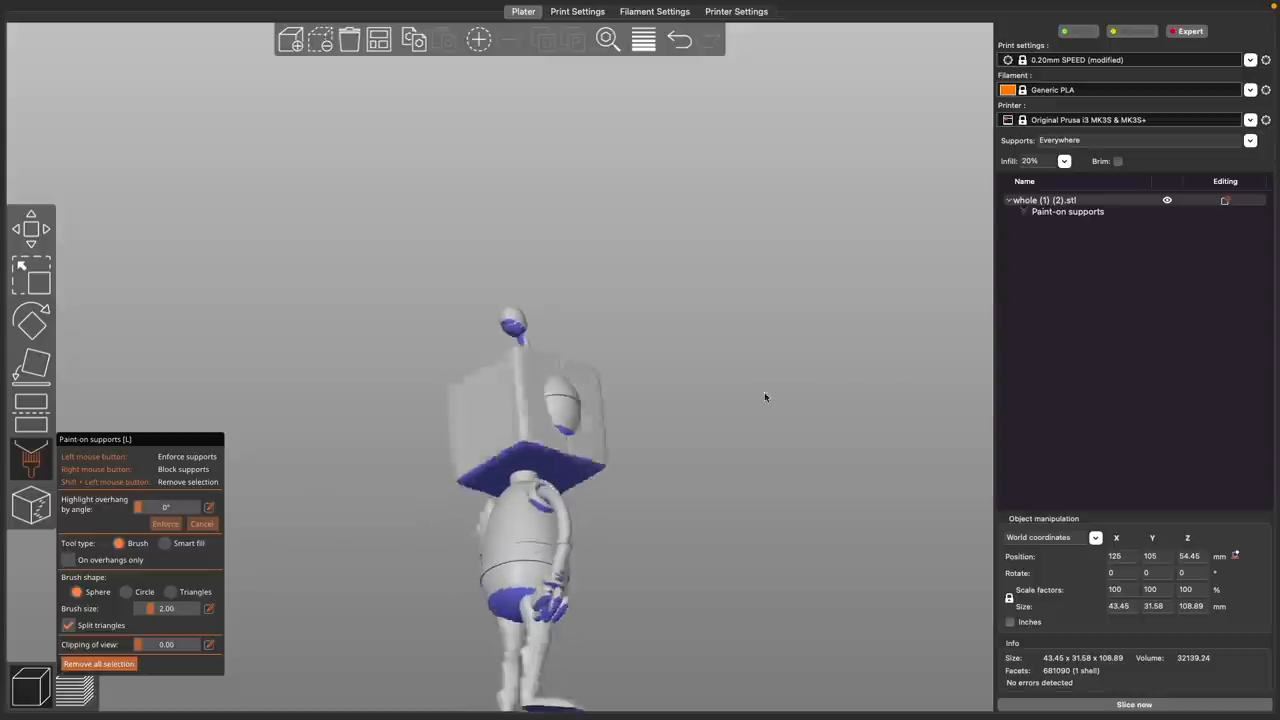
Step: Clear every painted support area from the robot with Remove all selection
click(1134, 704)
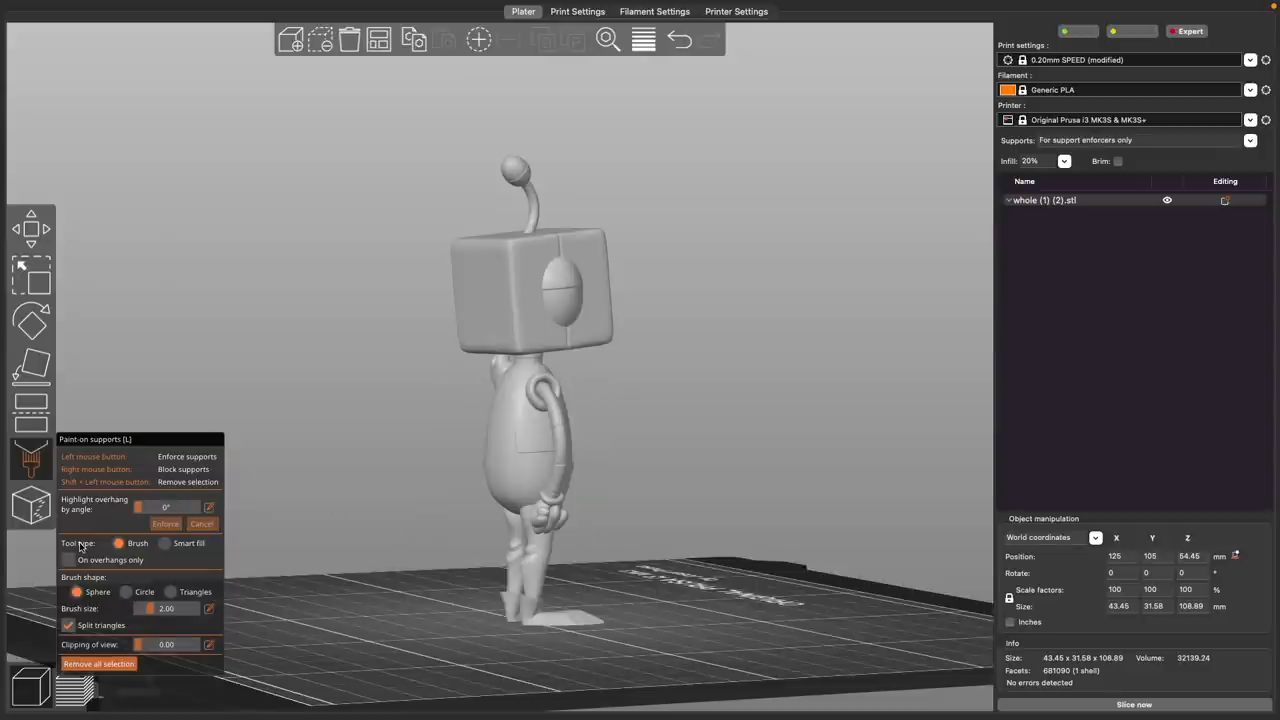
mouse_move(120, 544)
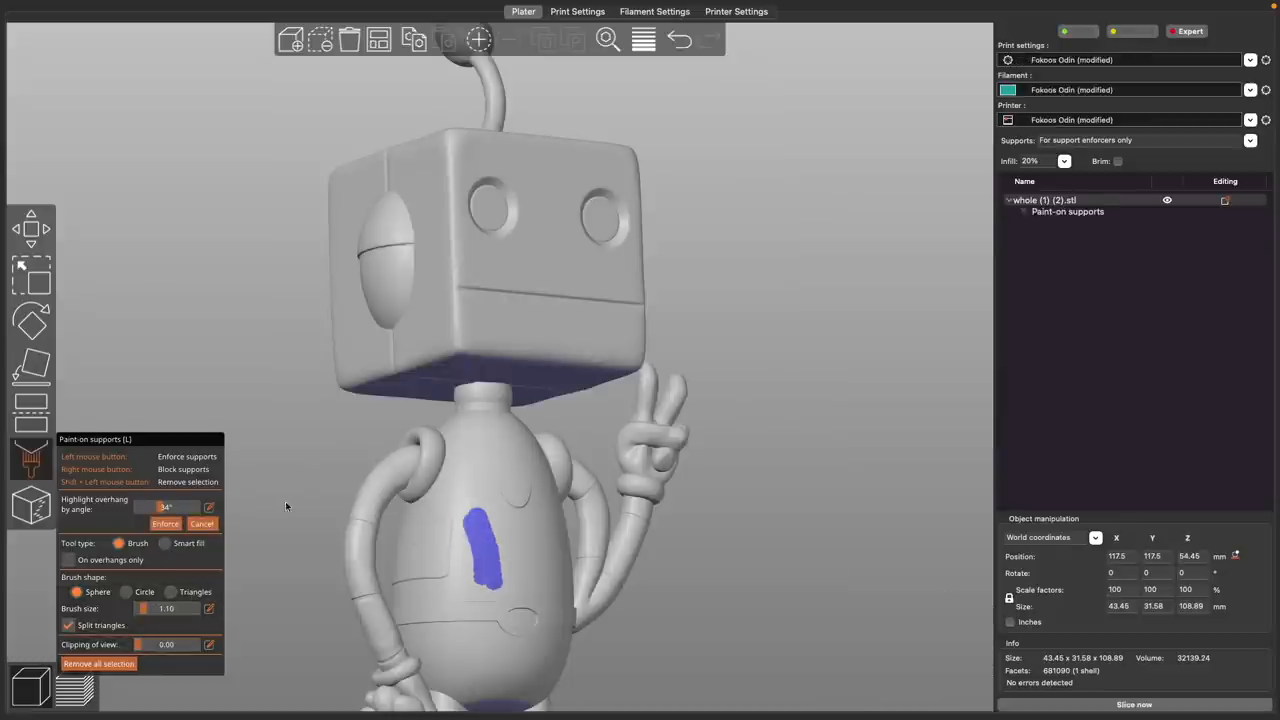
Step: Erase the test stroke on the robot's body and switch the Tool type to Smart fill
click(164, 544)
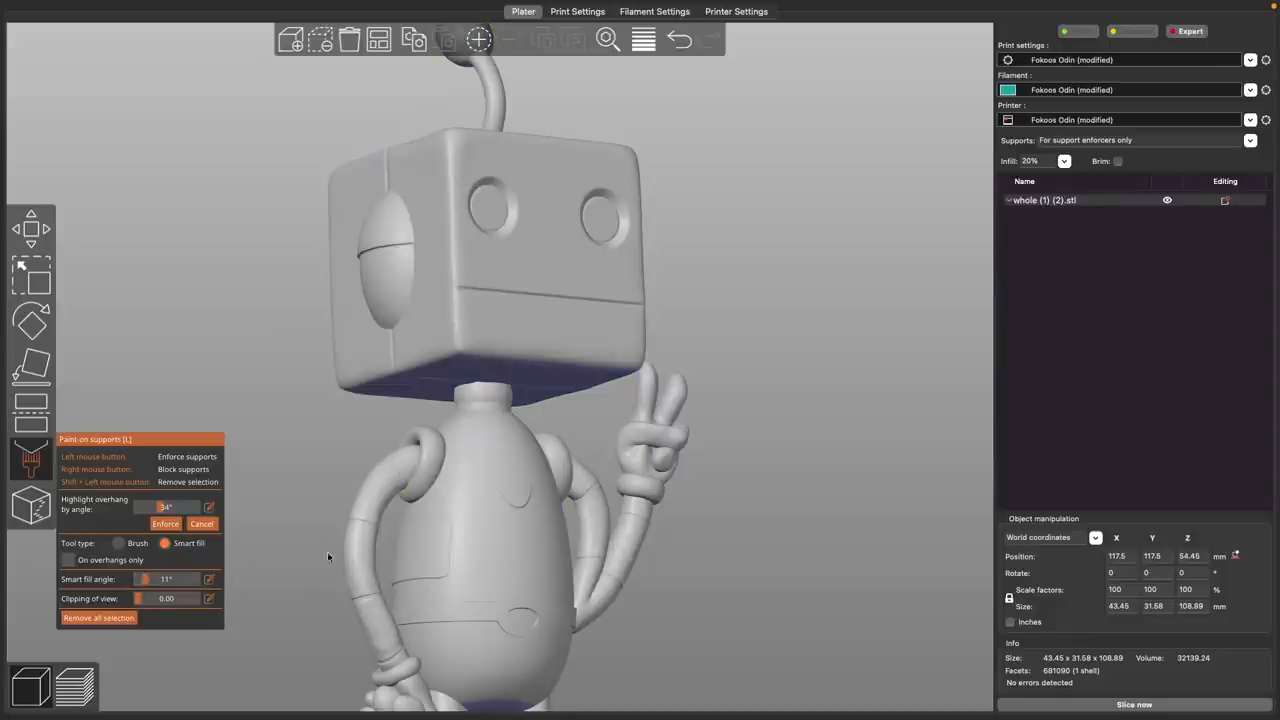
click(356, 550)
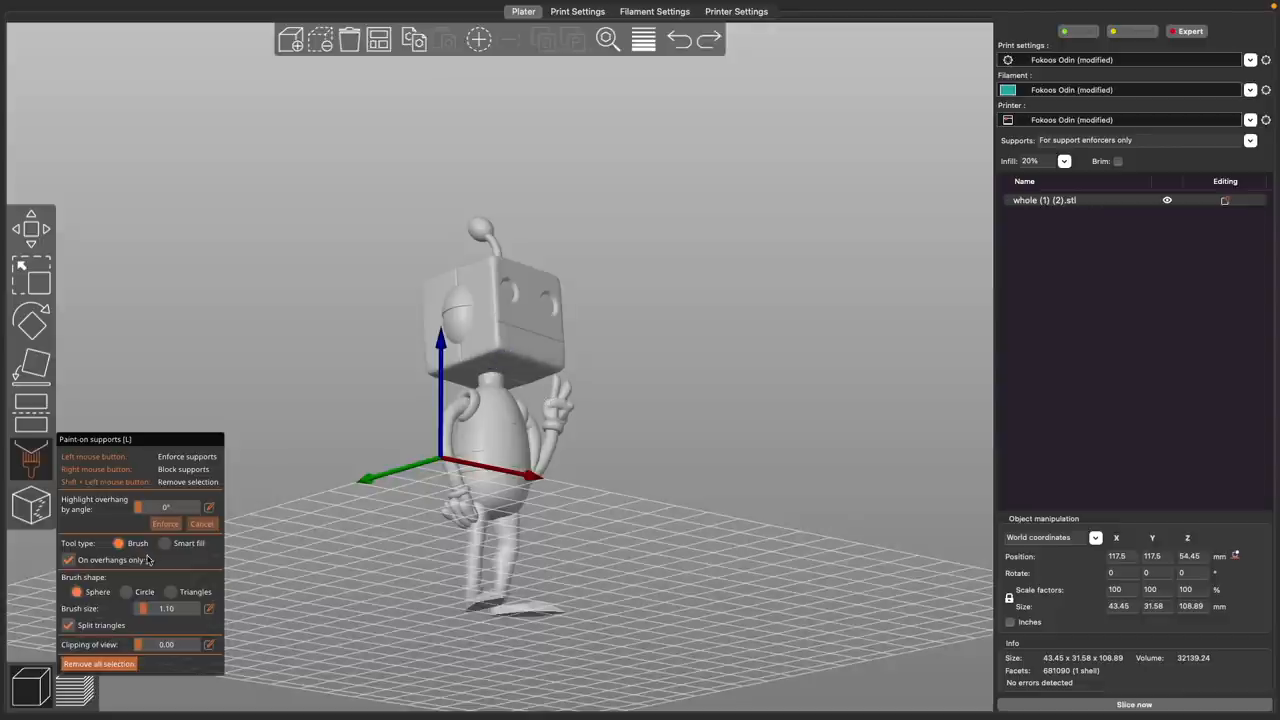
mouse_move(144, 508)
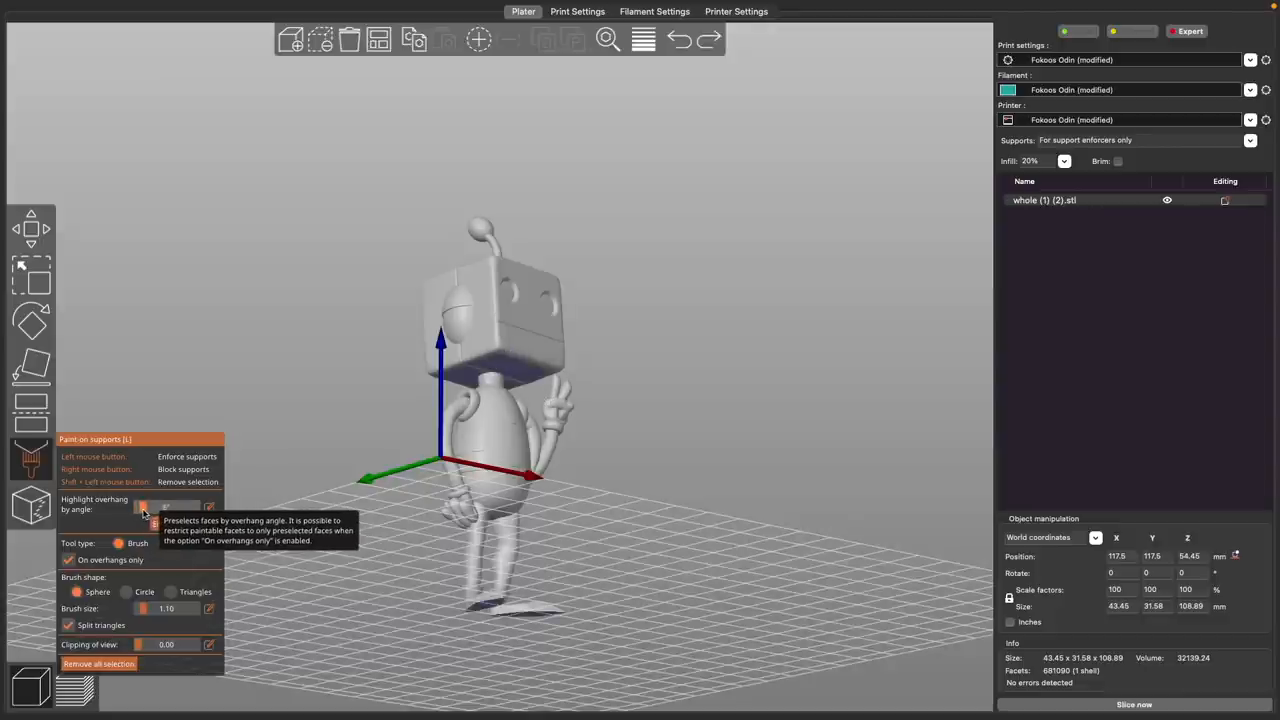
Step: Set the highlight-overhang angle, enforce supports on all highlighted overhangs, then clear the painting
click(144, 508)
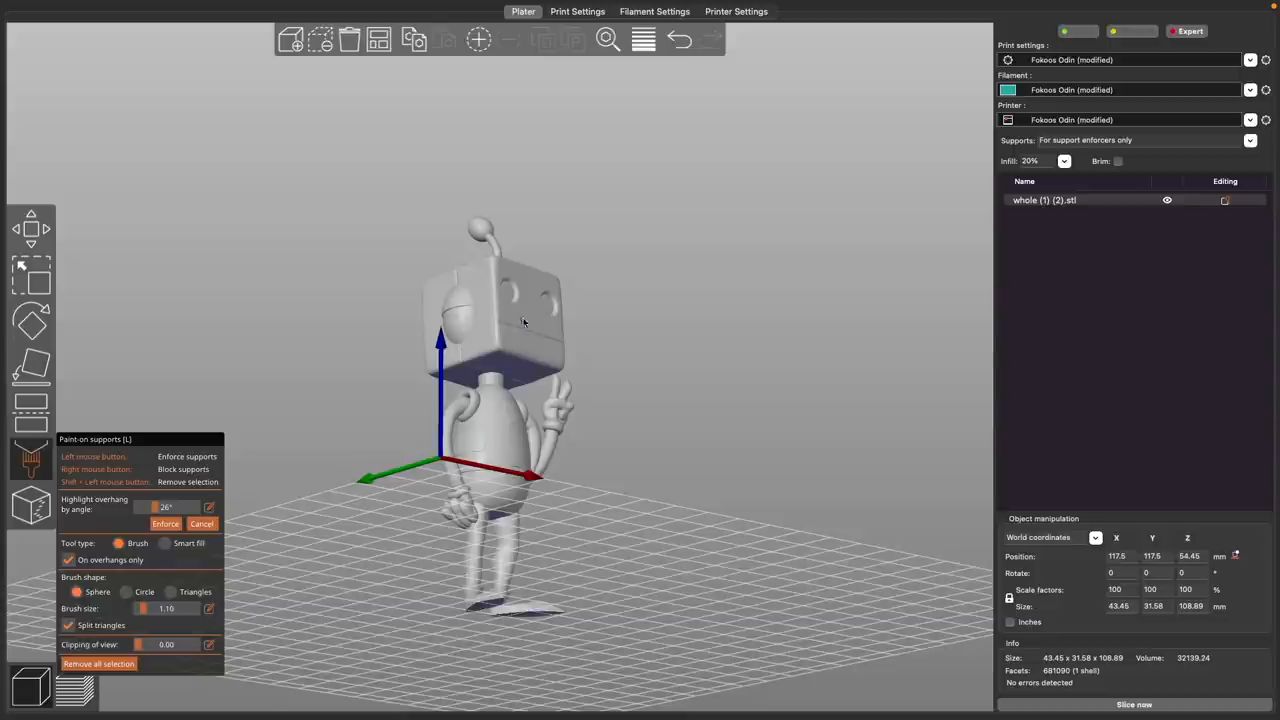
click(188, 544)
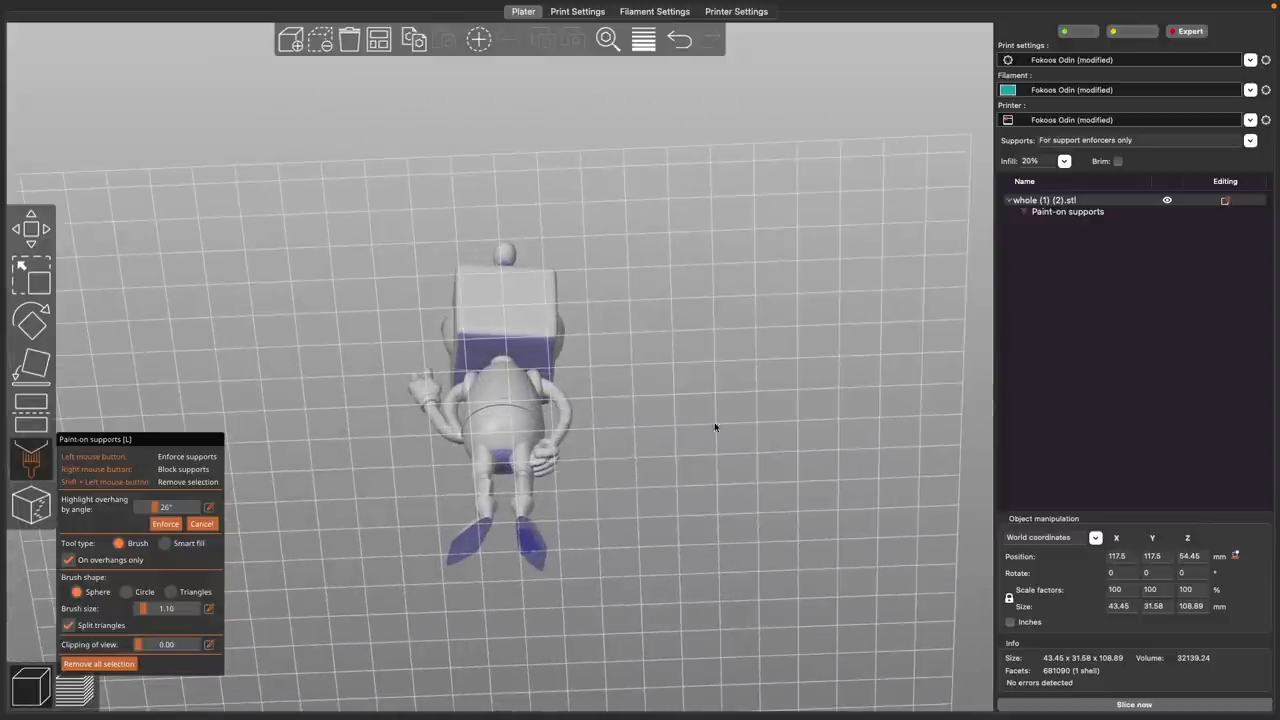
click(164, 544)
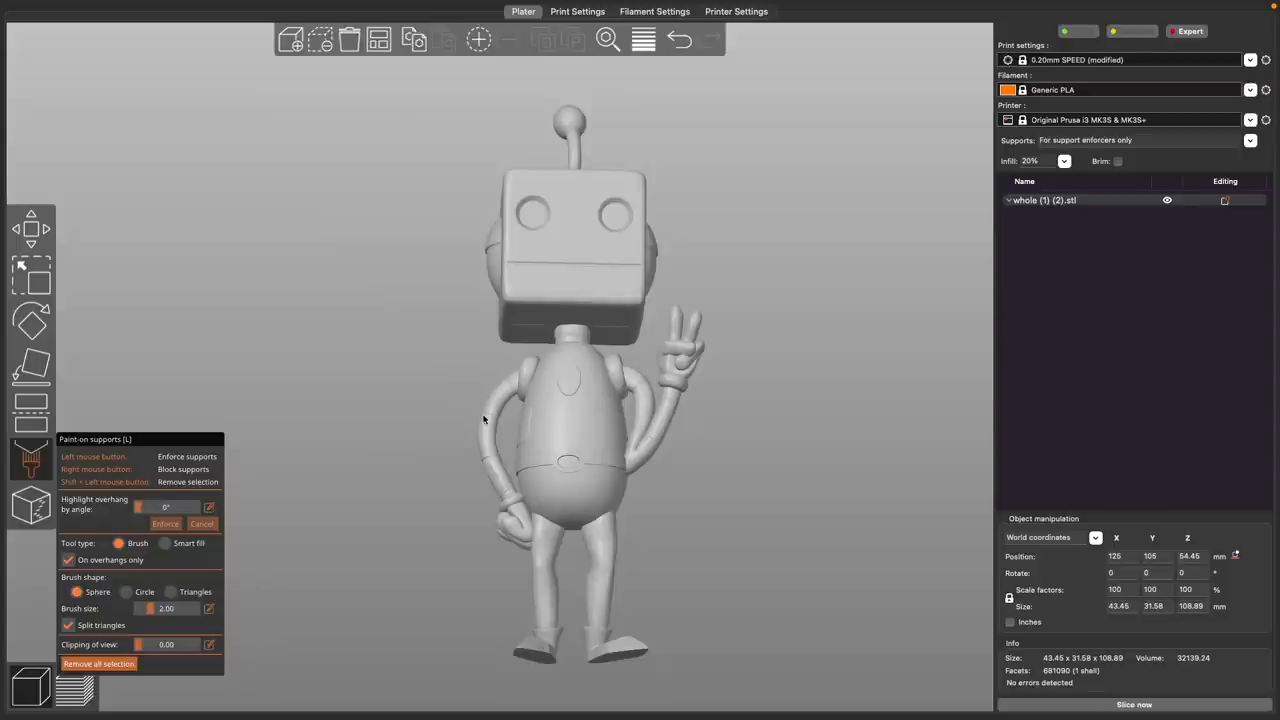
Step: Paint a support enforcer along the robot's upper arm, switching to the Circle brush shape partway
click(492, 418)
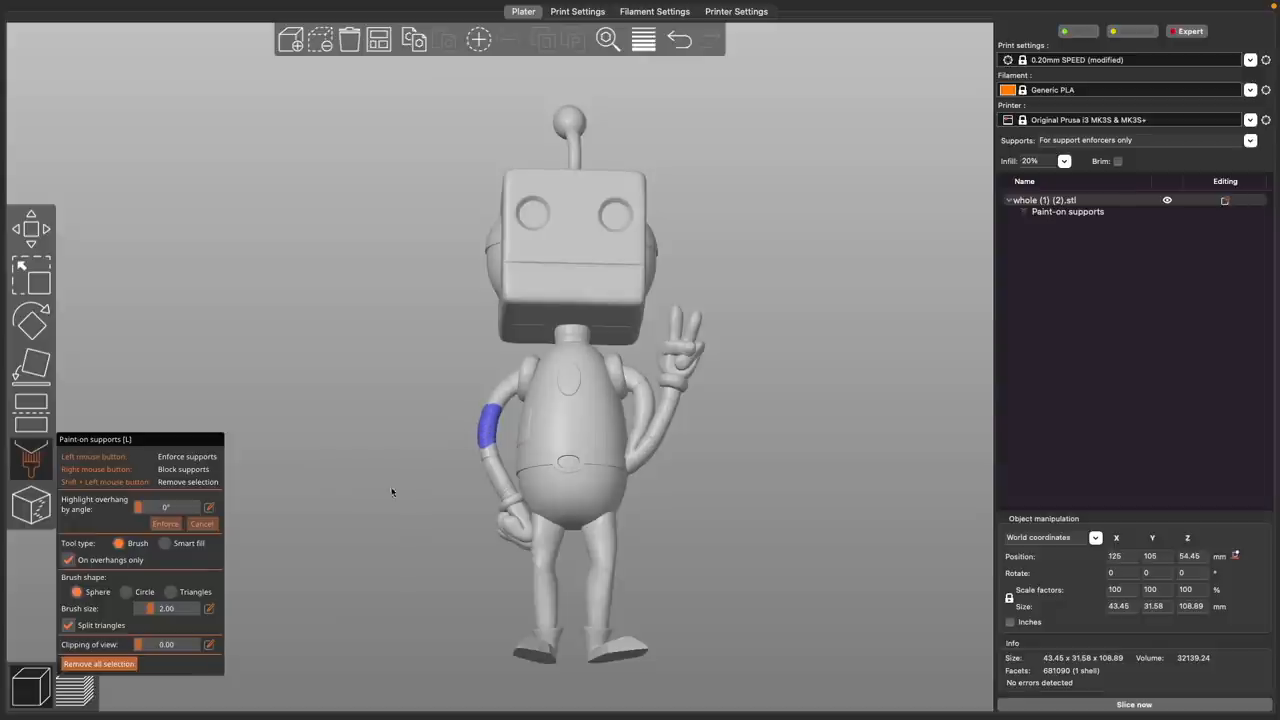
mouse_move(128, 598)
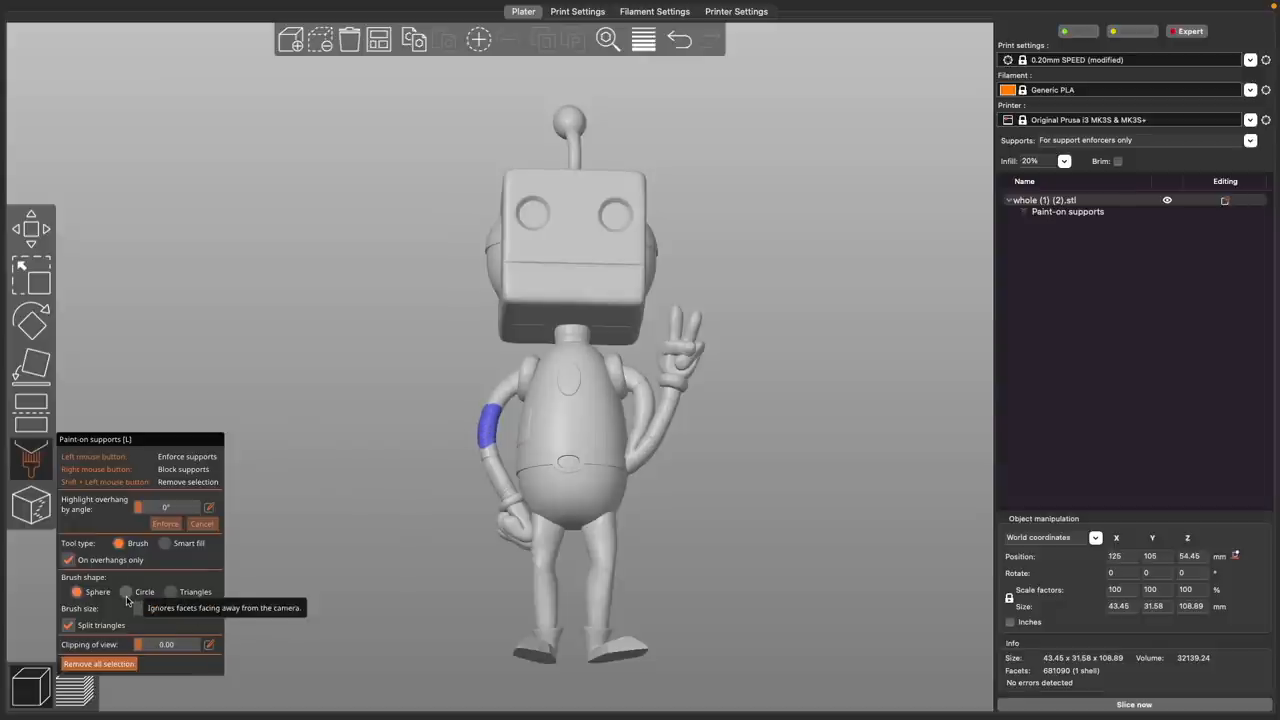
click(128, 592)
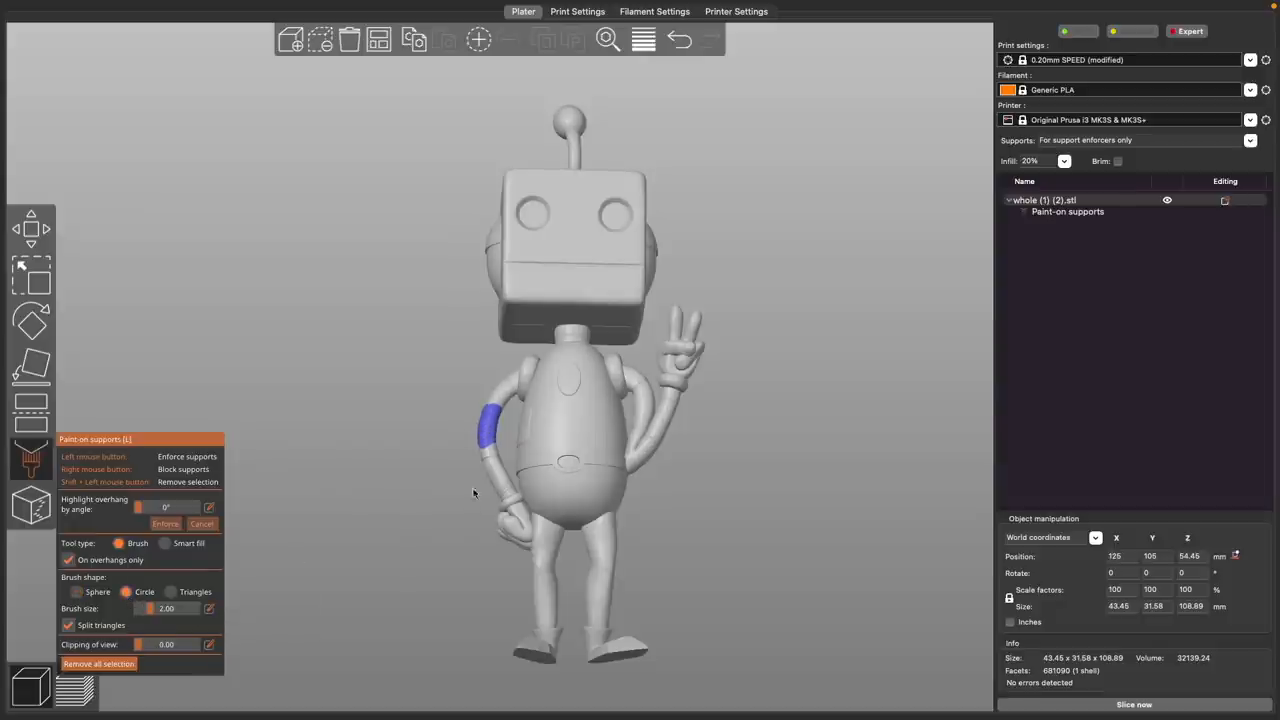
click(496, 472)
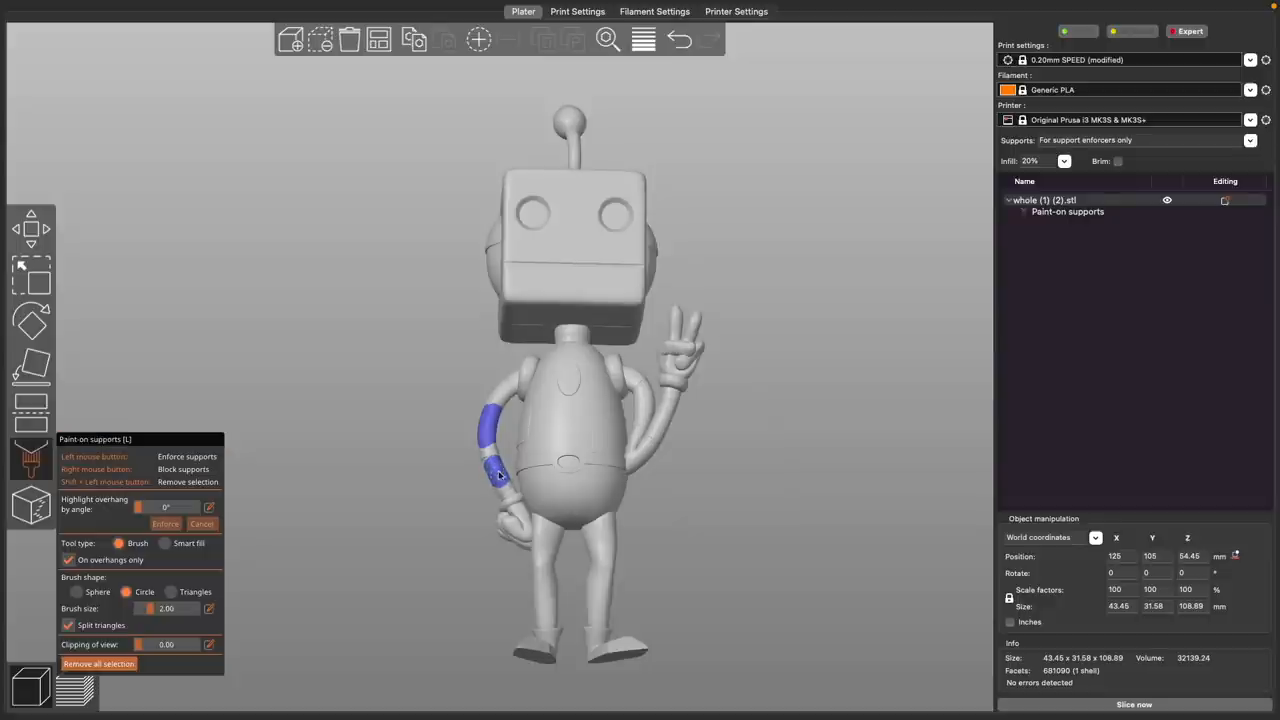
scroll(up, 3)
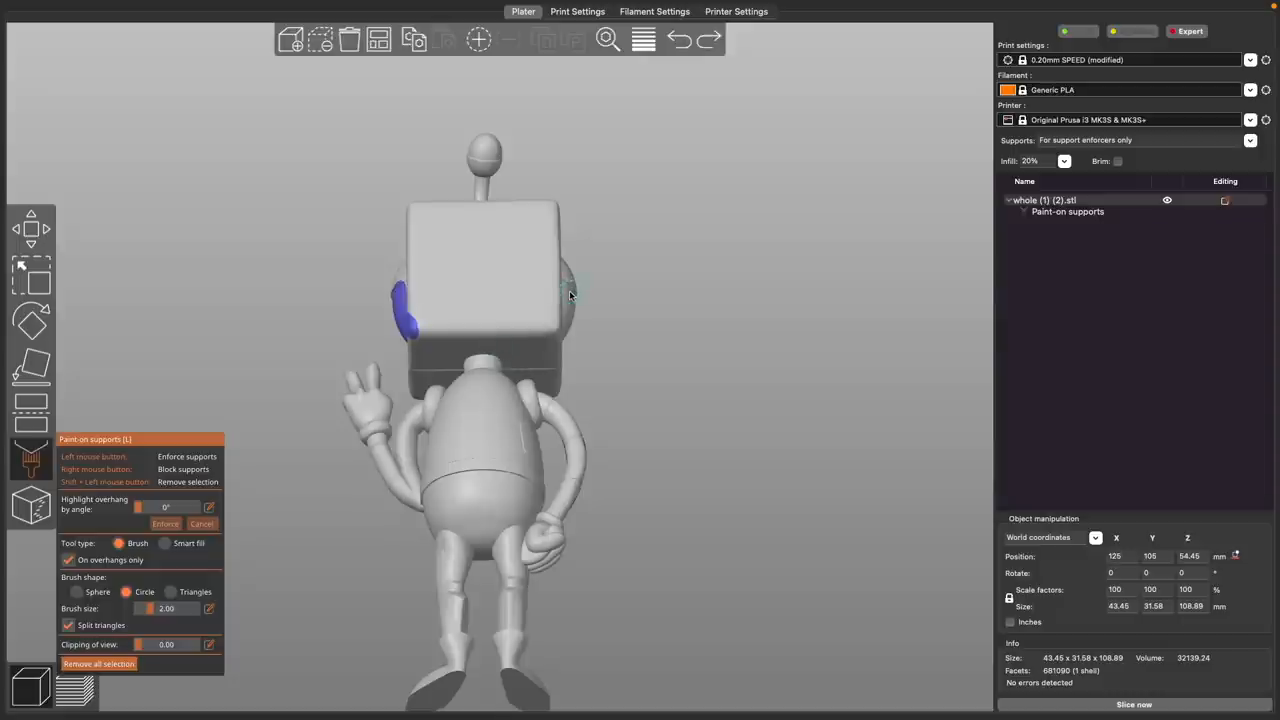
Step: Paint enforcer areas on the side of the robot's head and across toward the body
click(564, 304)
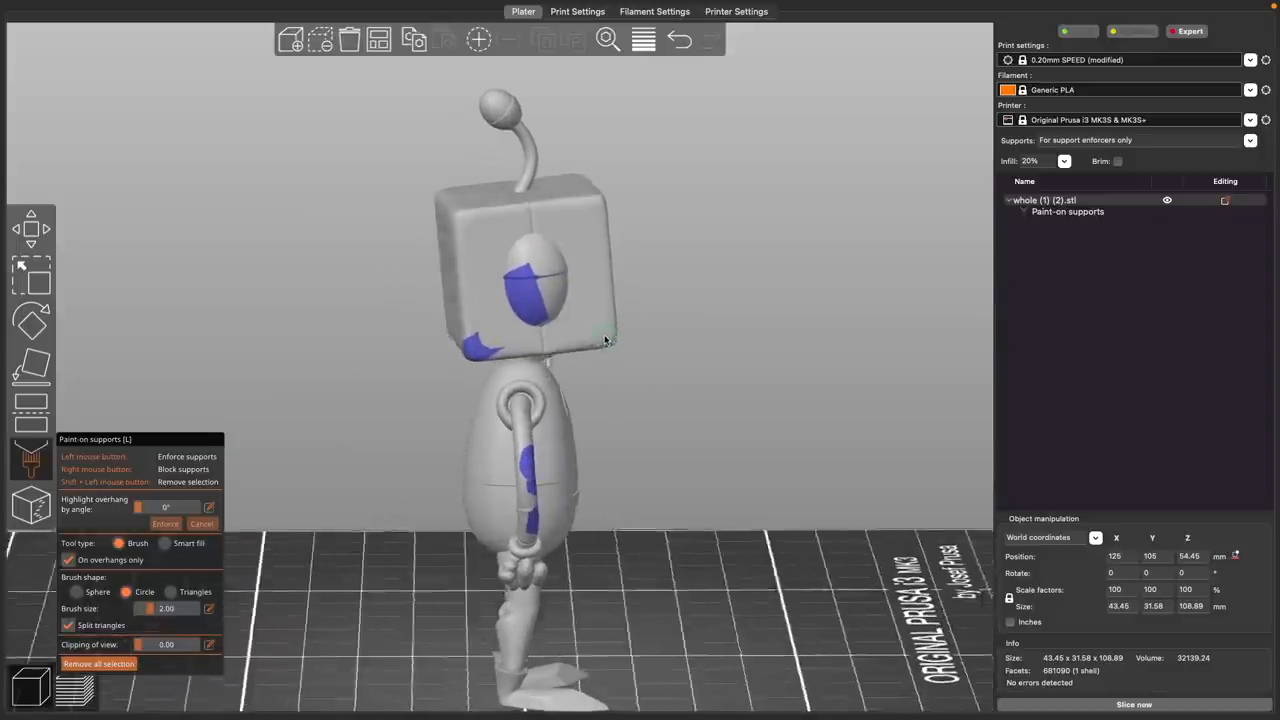
drag(604, 340, 750, 344)
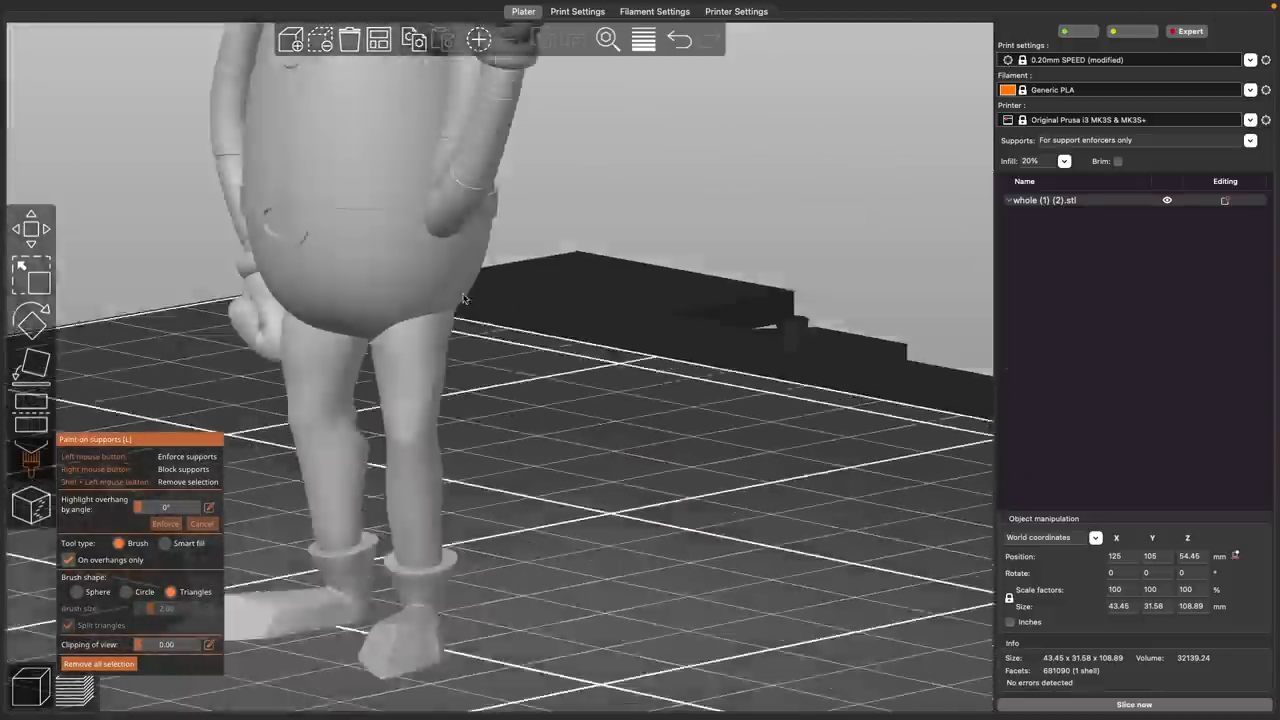
Step: Paint small enforcer patches just below the robot's face with the Triangles brush
click(560, 236)
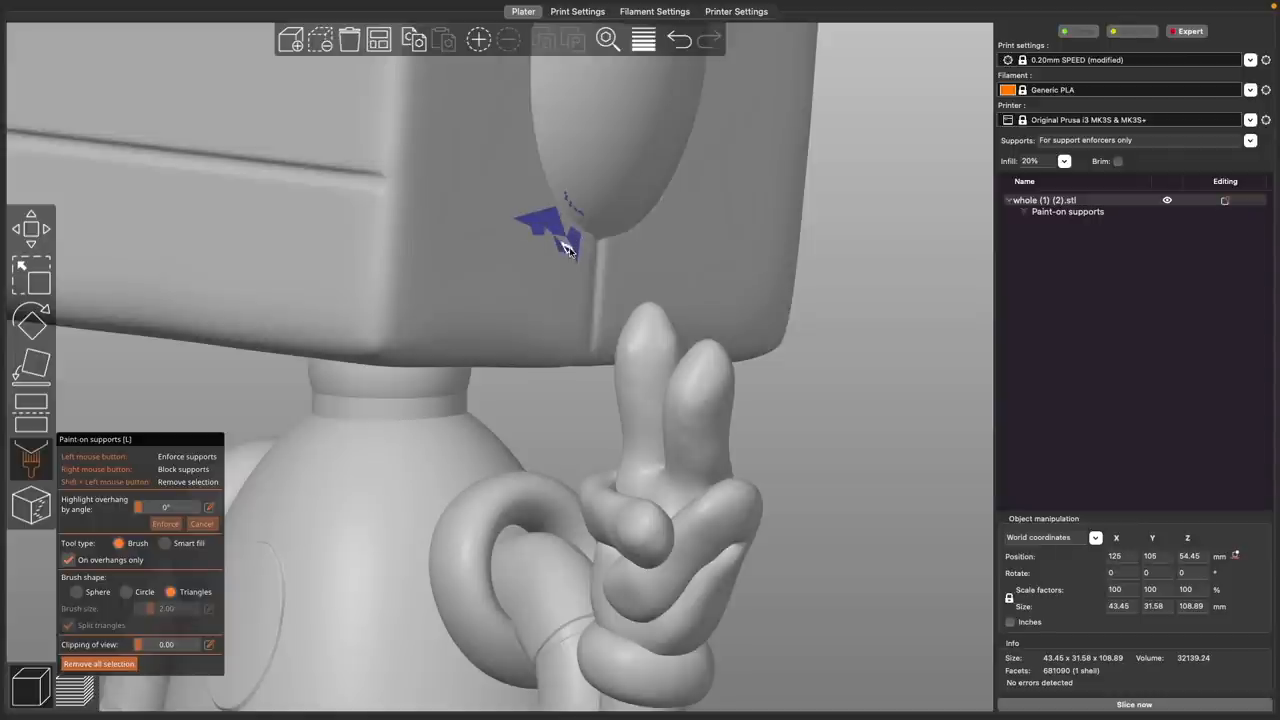
click(544, 244)
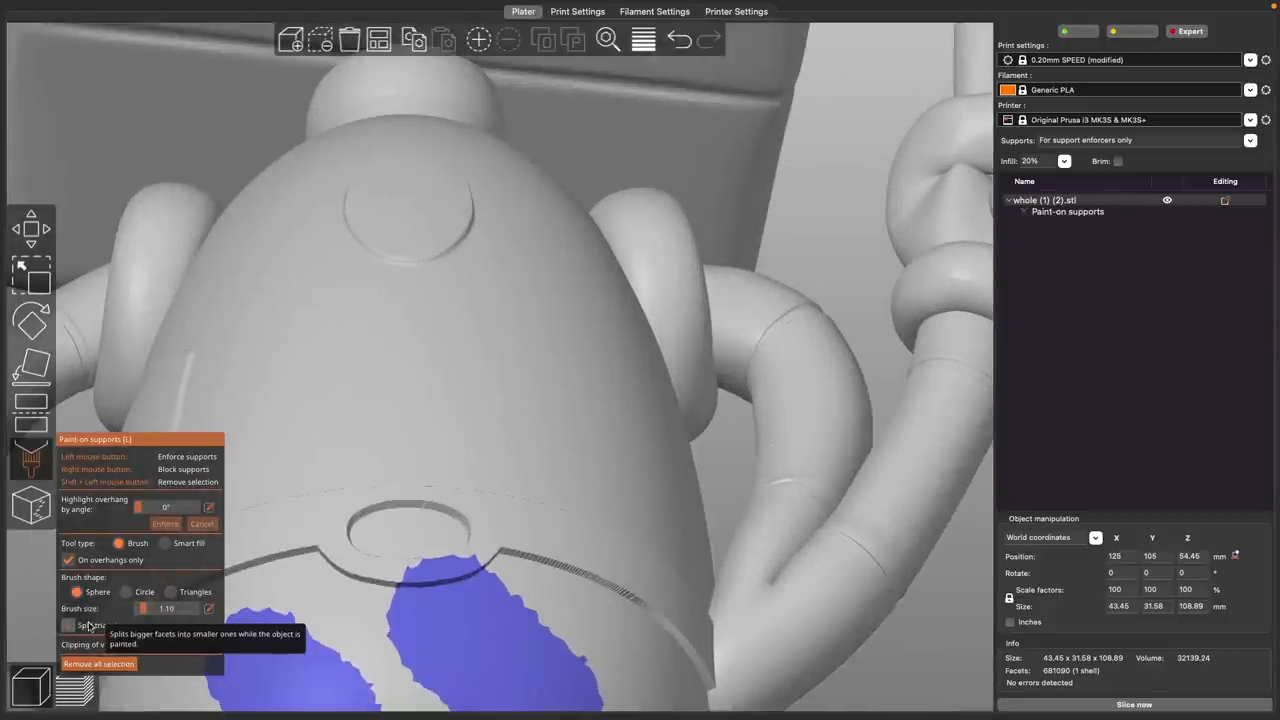
Step: Enable Split triangles and paint finer enforcer strokes across the robot's belly with the sphere brush
click(300, 368)
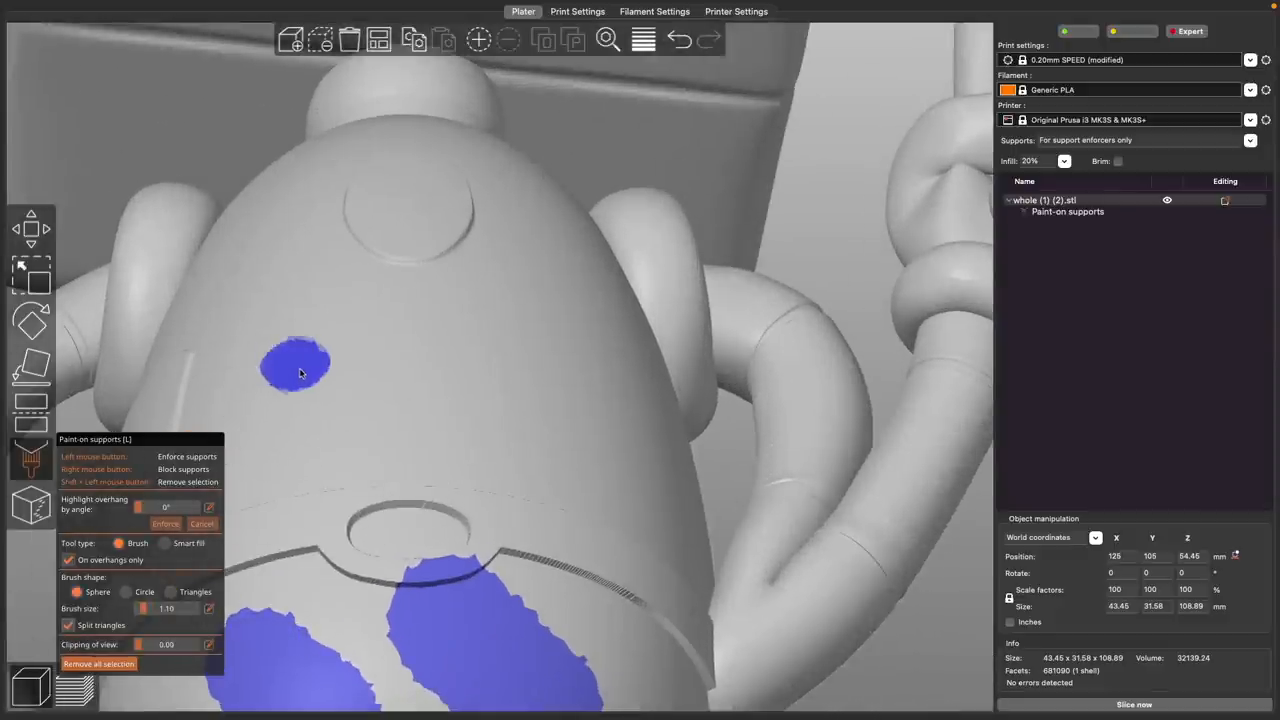
drag(300, 364, 356, 400)
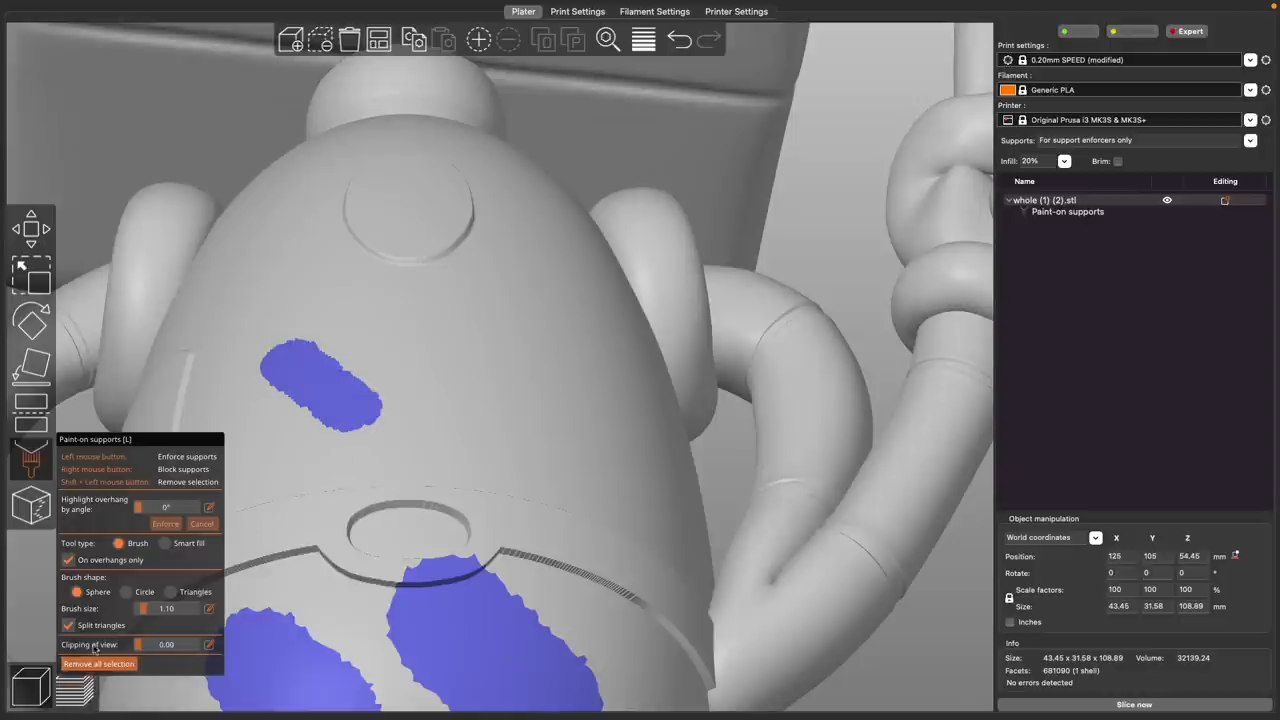
click(382, 320)
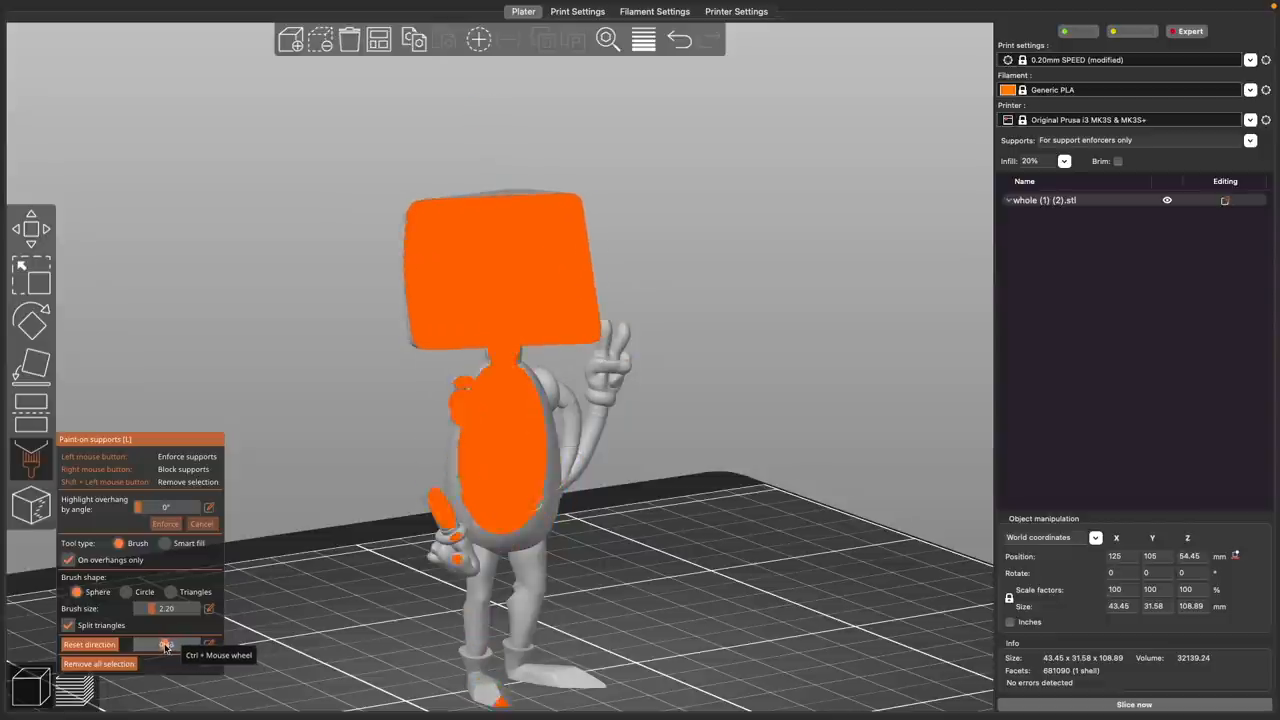
Step: Adjust the brush size, then remove all painted selection from the robot
click(98, 664)
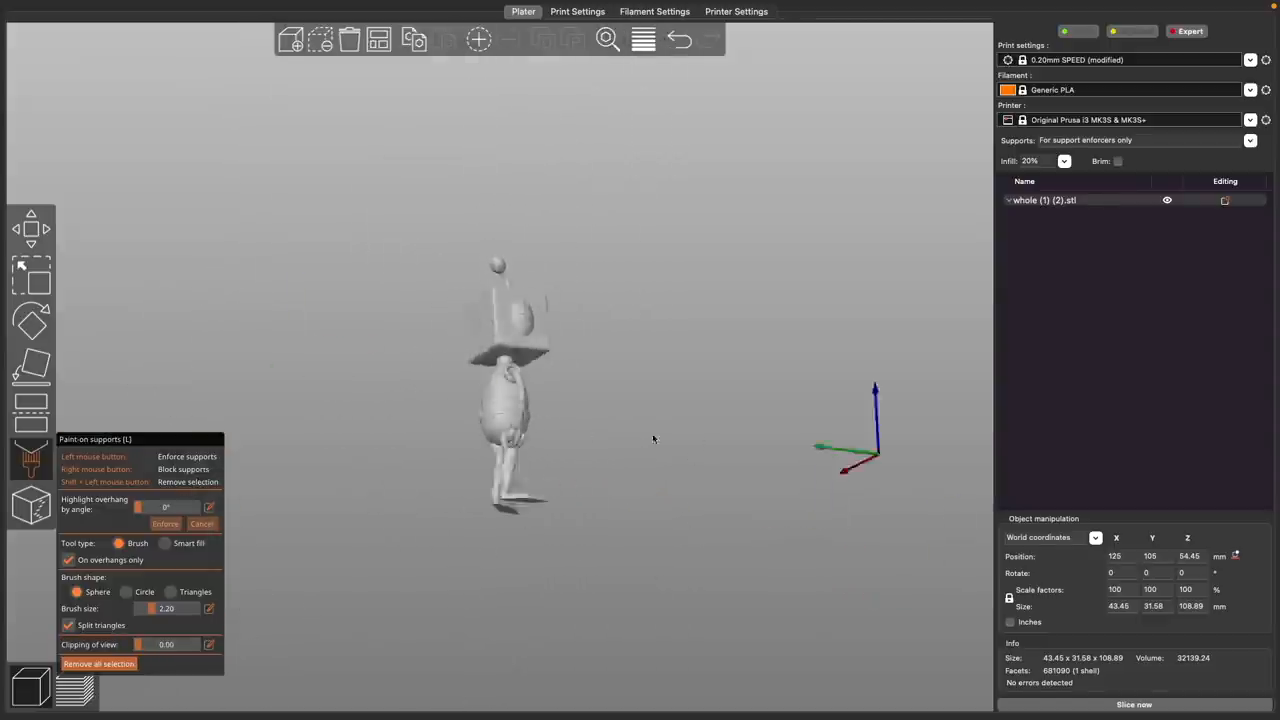
click(1134, 704)
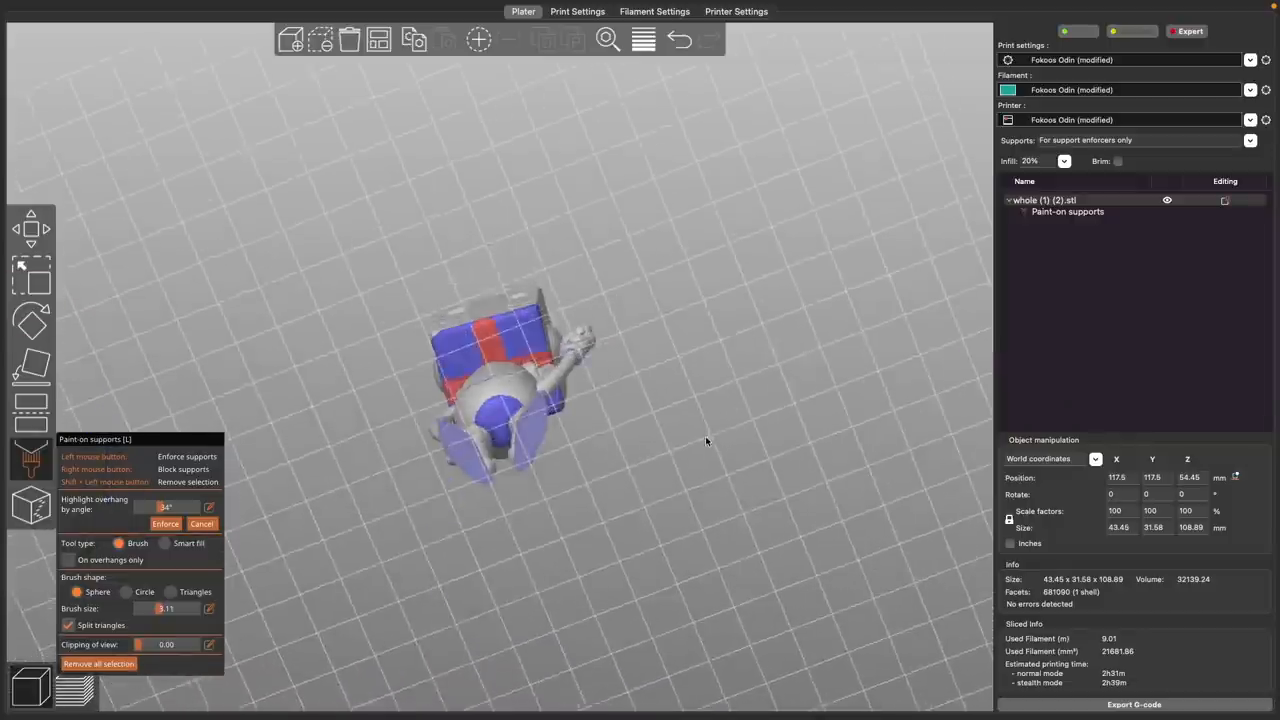
Step: Slice the painted robot and orbit the preview to check supports appear only where enforcers were painted
drag(706, 442, 572, 408)
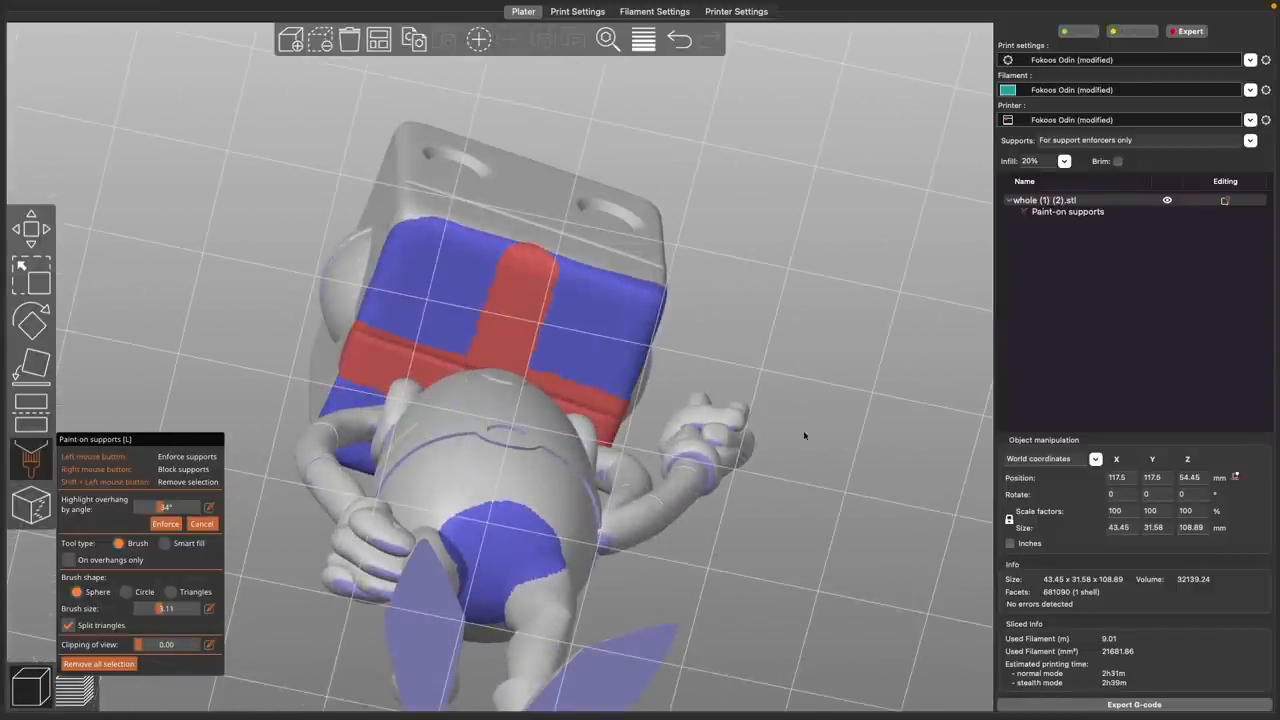
drag(500, 350, 676, 344)
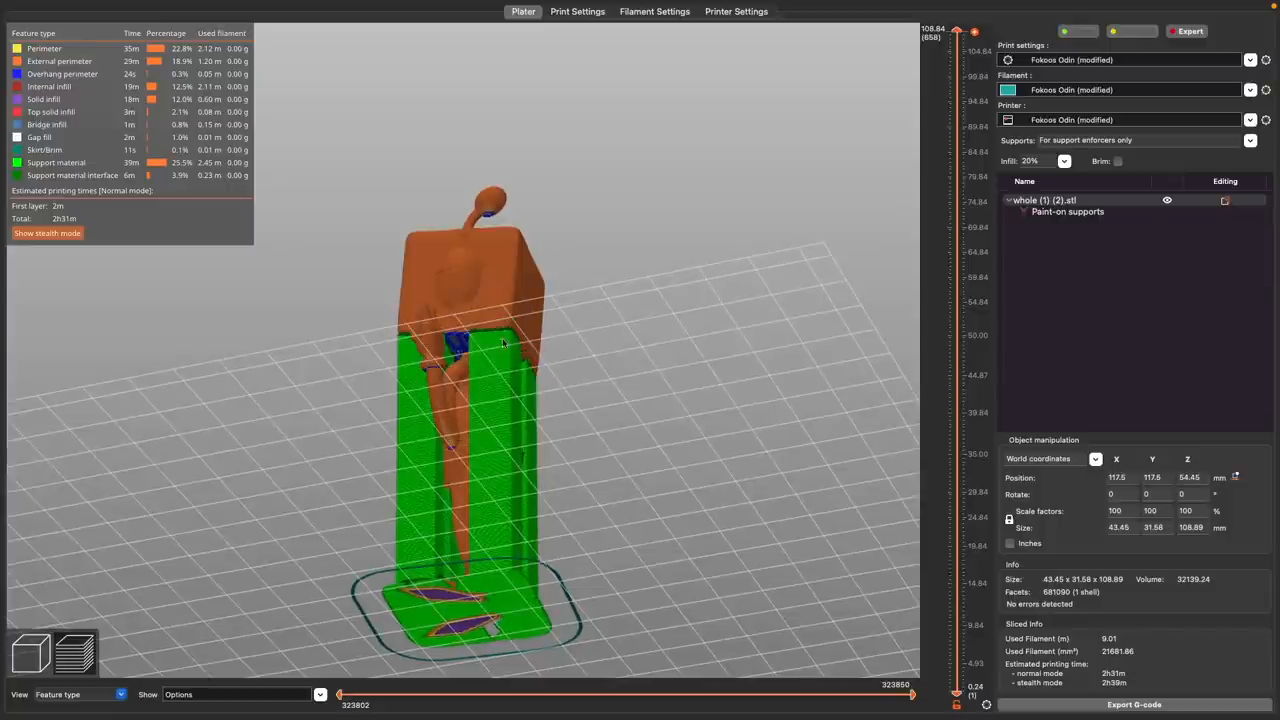
drag(504, 344, 600, 336)
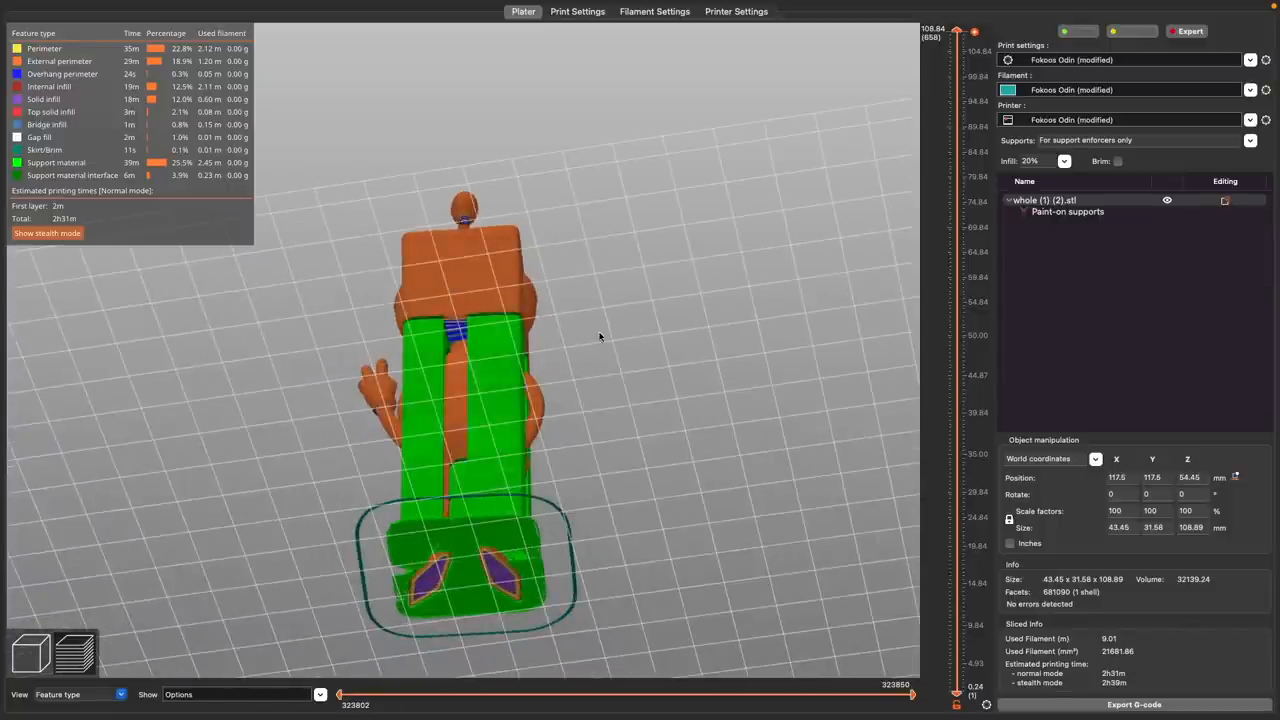